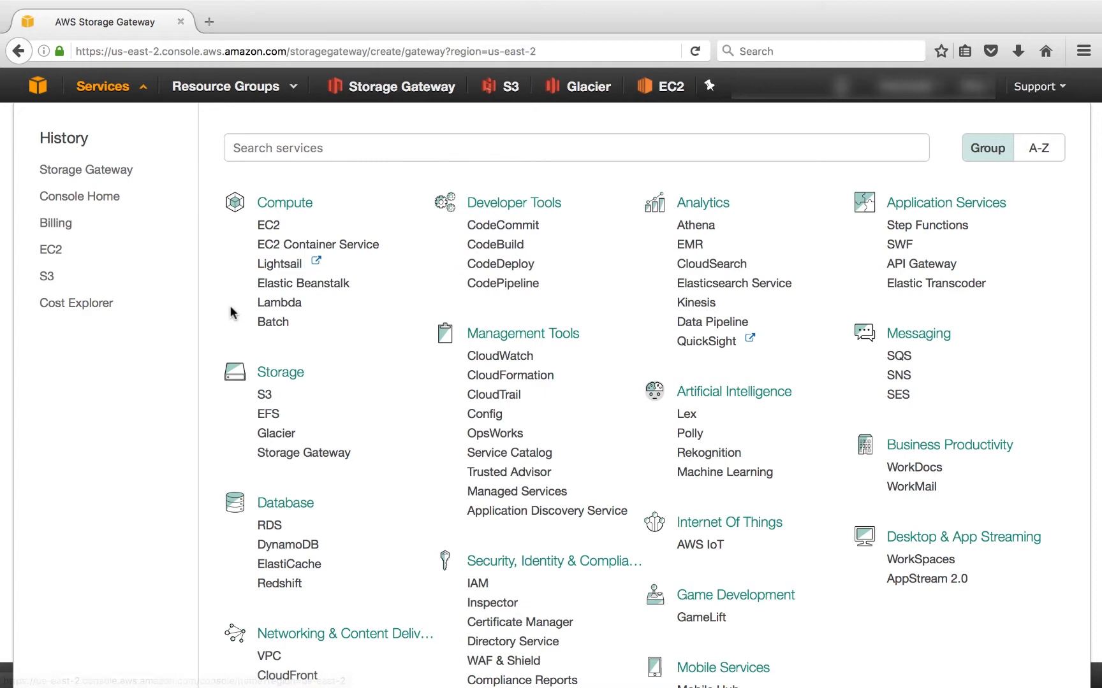
mouse_move(303, 453)
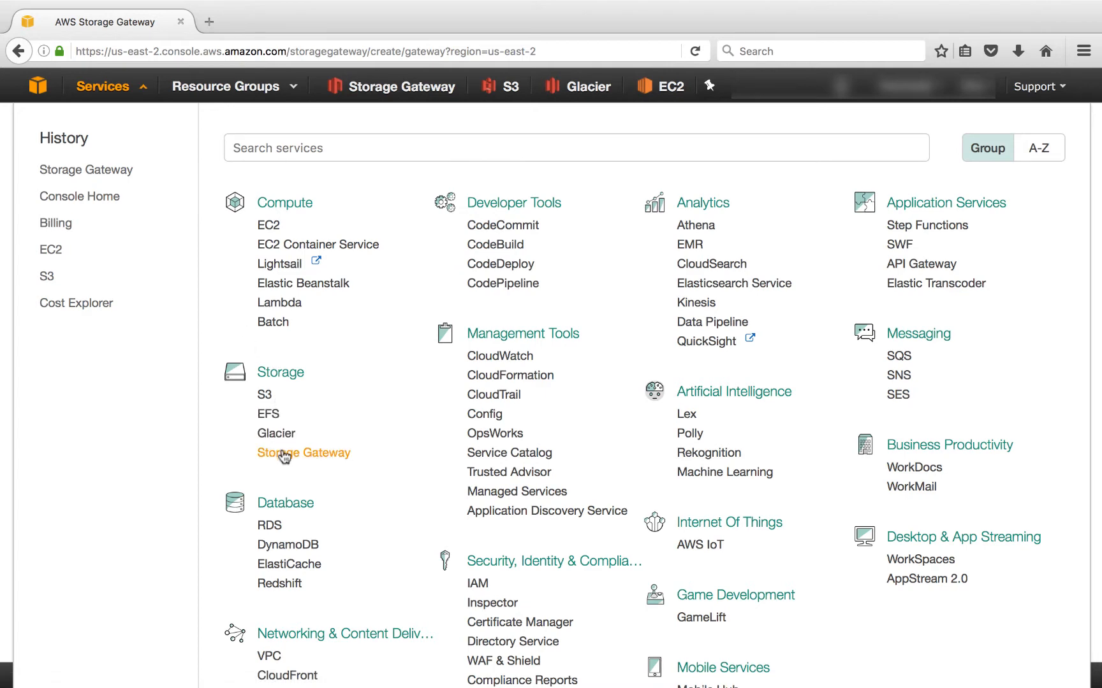
Launch the Storage Gateway service's create-gateway wizard from the Services menu
click(304, 453)
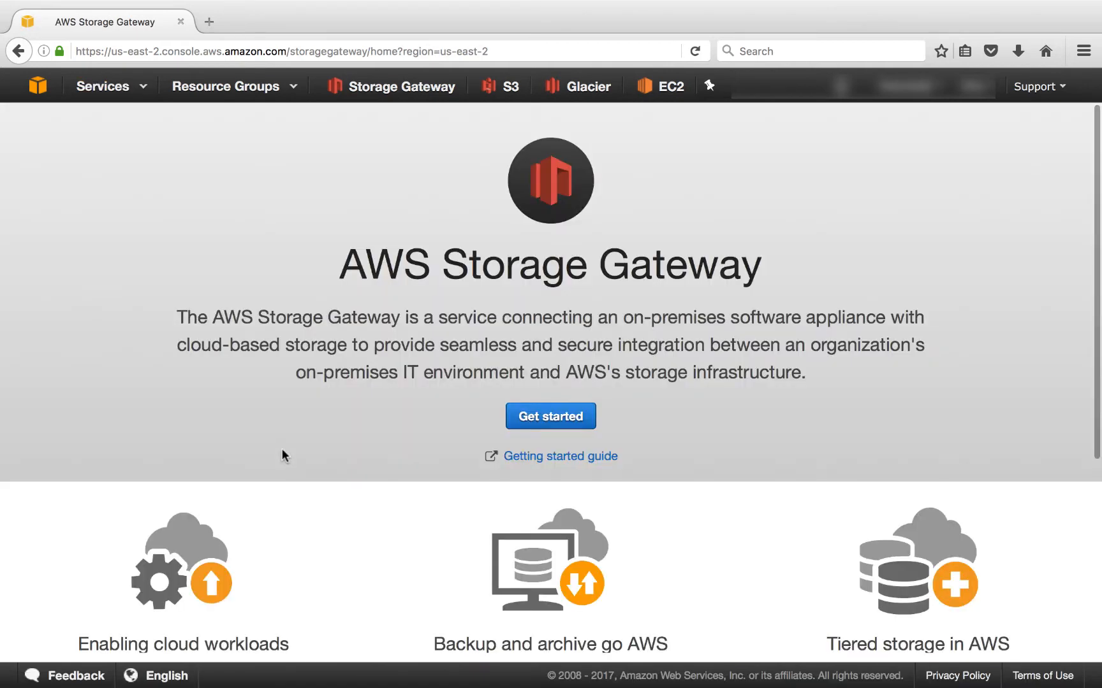
click(550, 416)
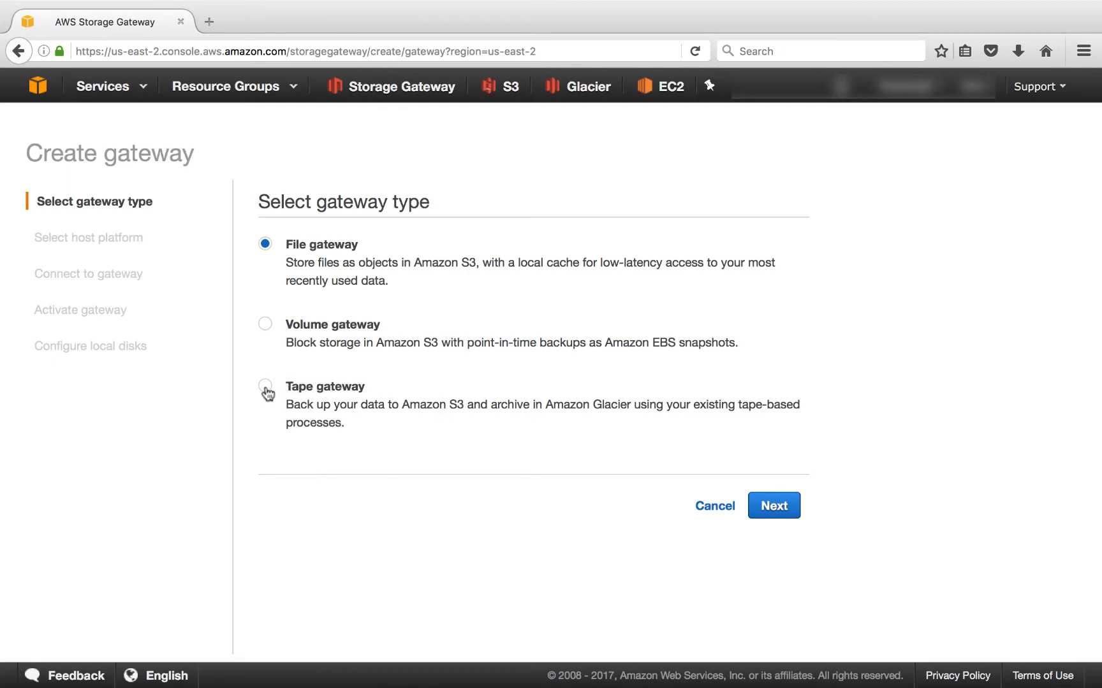
Choose Tape gateway as the gateway type and Amazon EC2 as the host platform
click(264, 386)
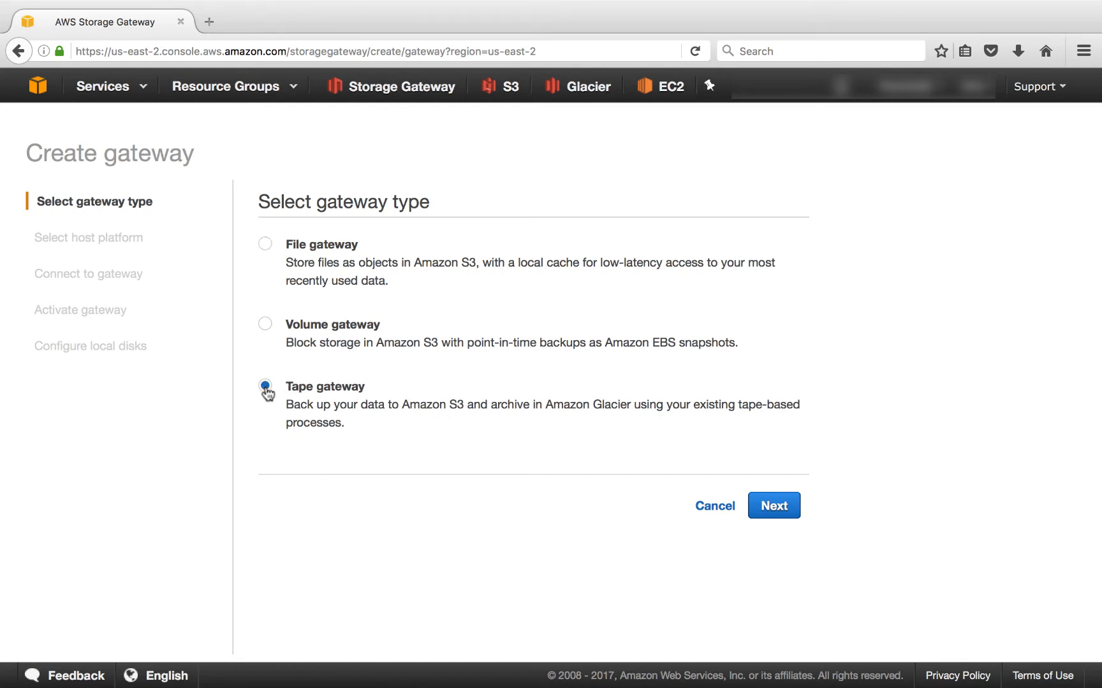
click(773, 505)
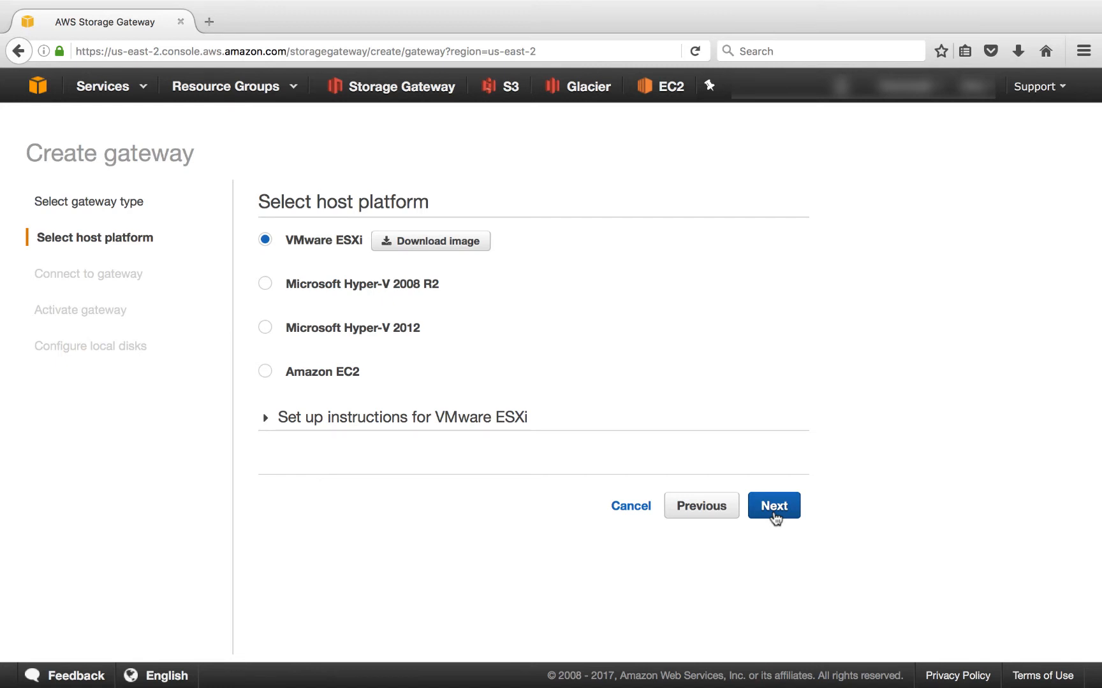
mouse_move(471, 549)
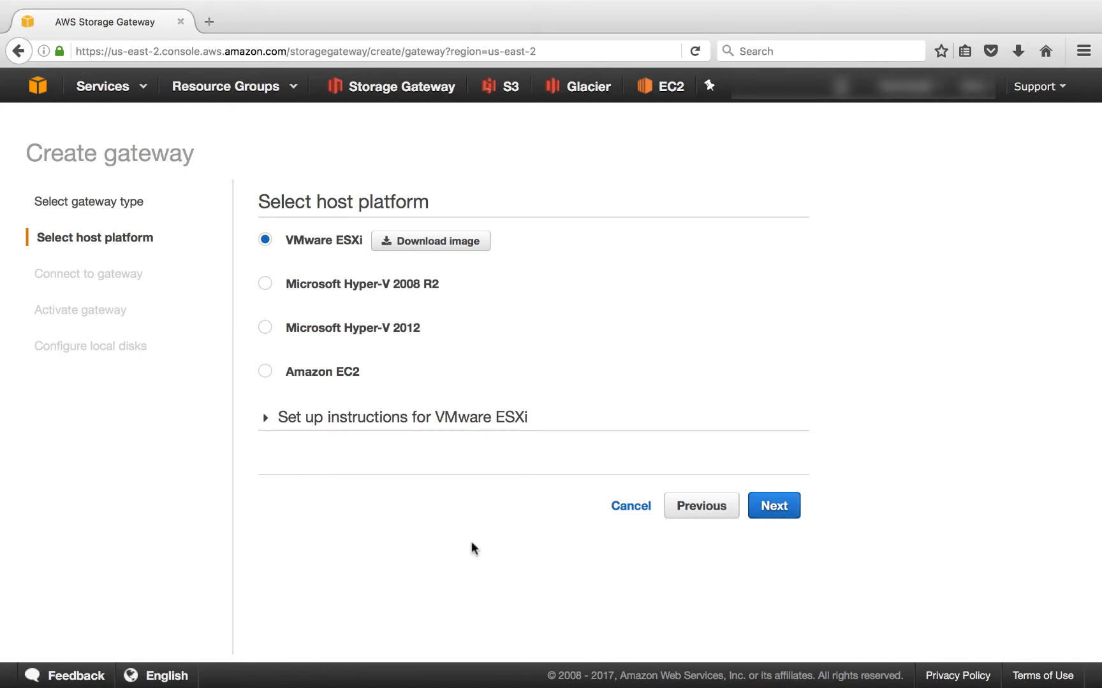
click(265, 372)
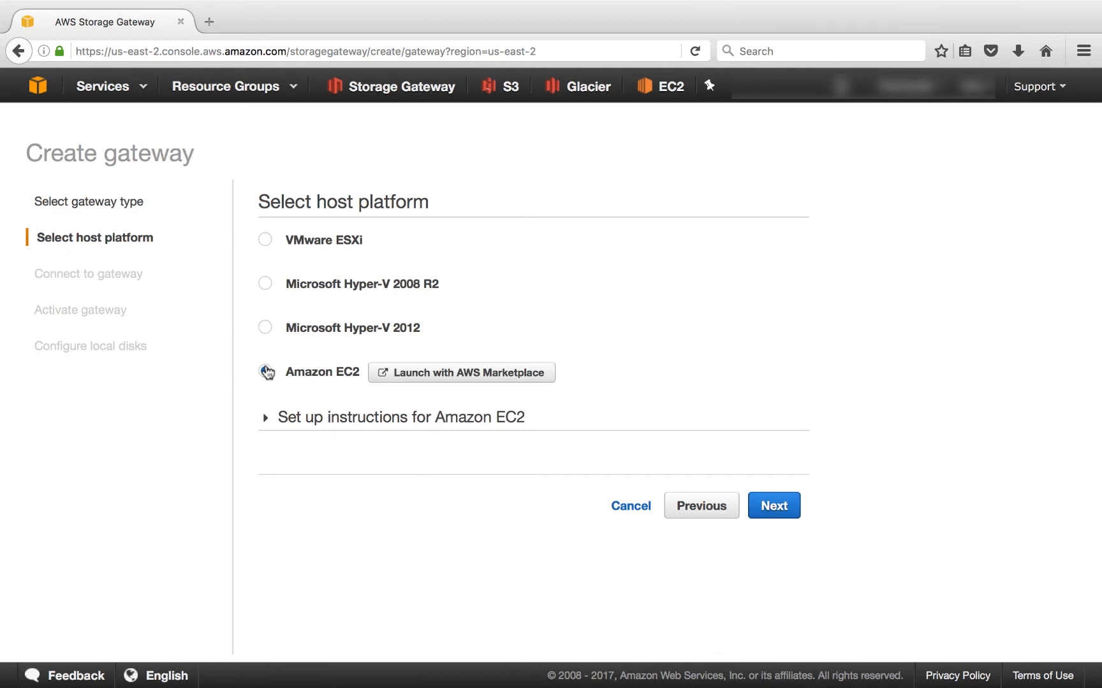
click(265, 371)
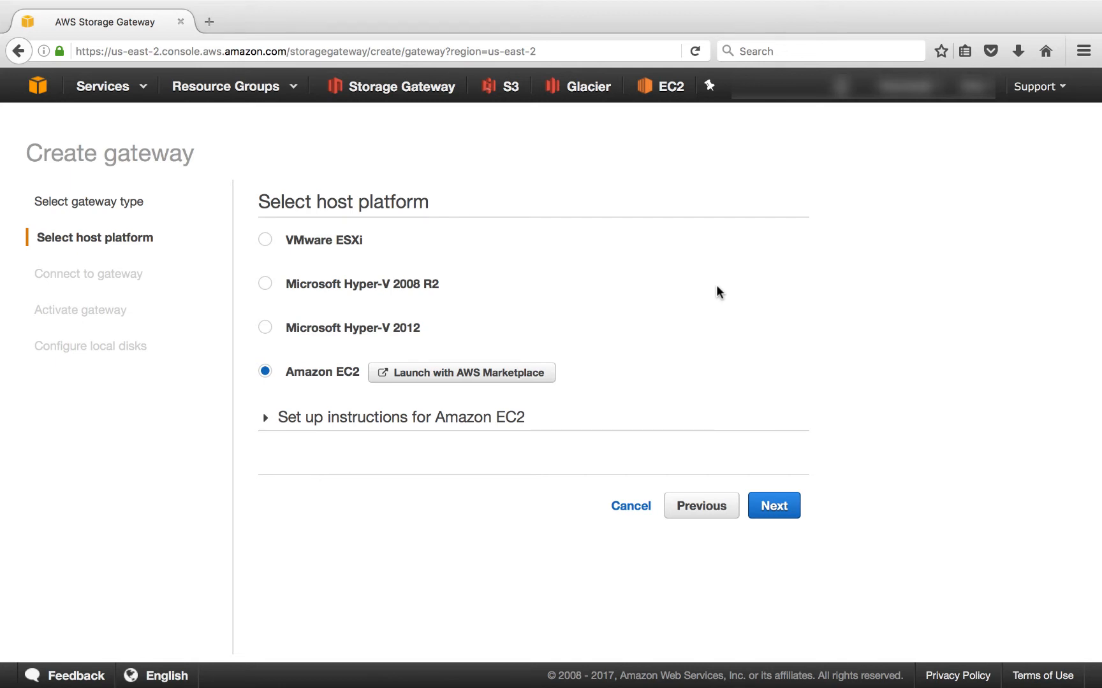
mouse_move(745, 374)
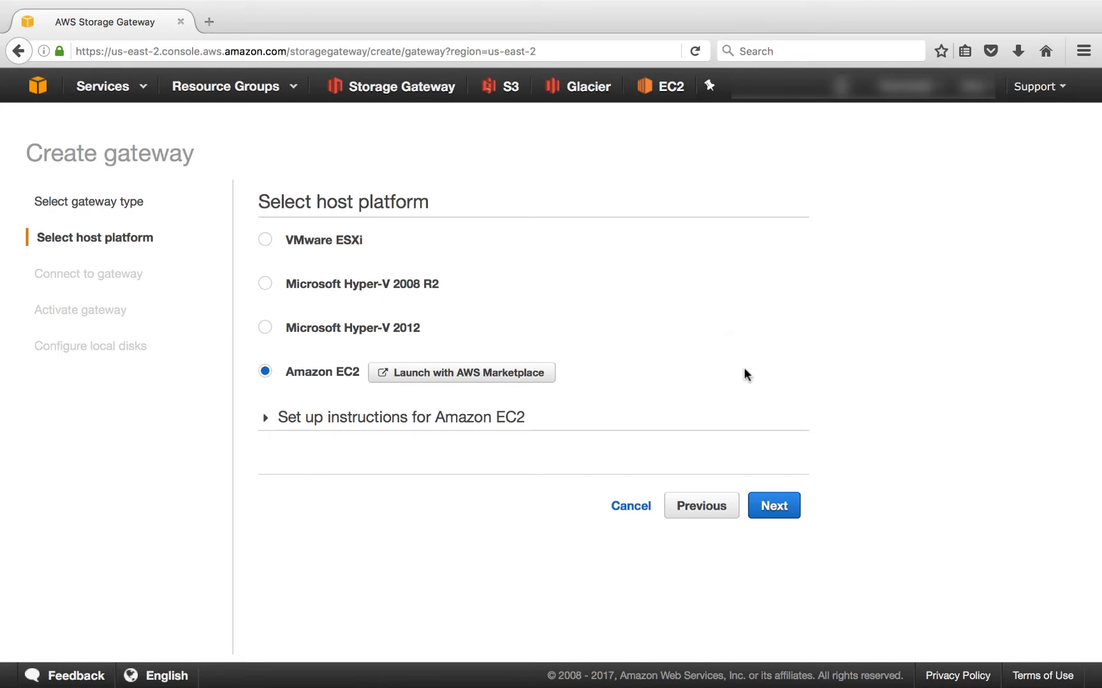
click(773, 505)
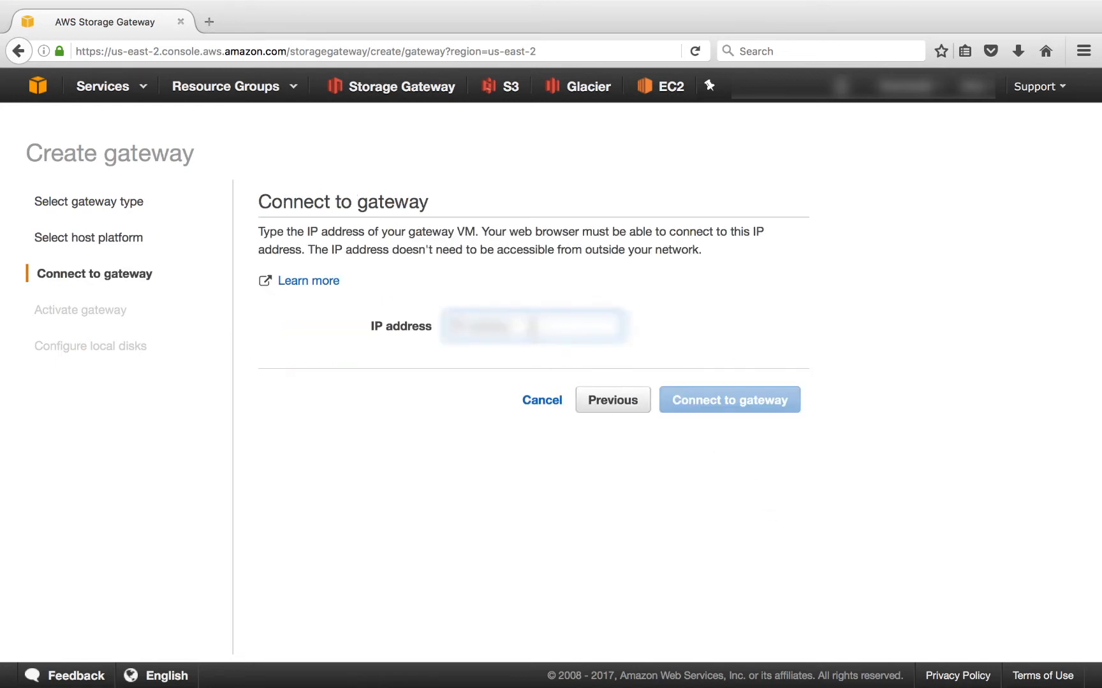
Enter the gateway VM's IP address and connect to the gateway
click(728, 400)
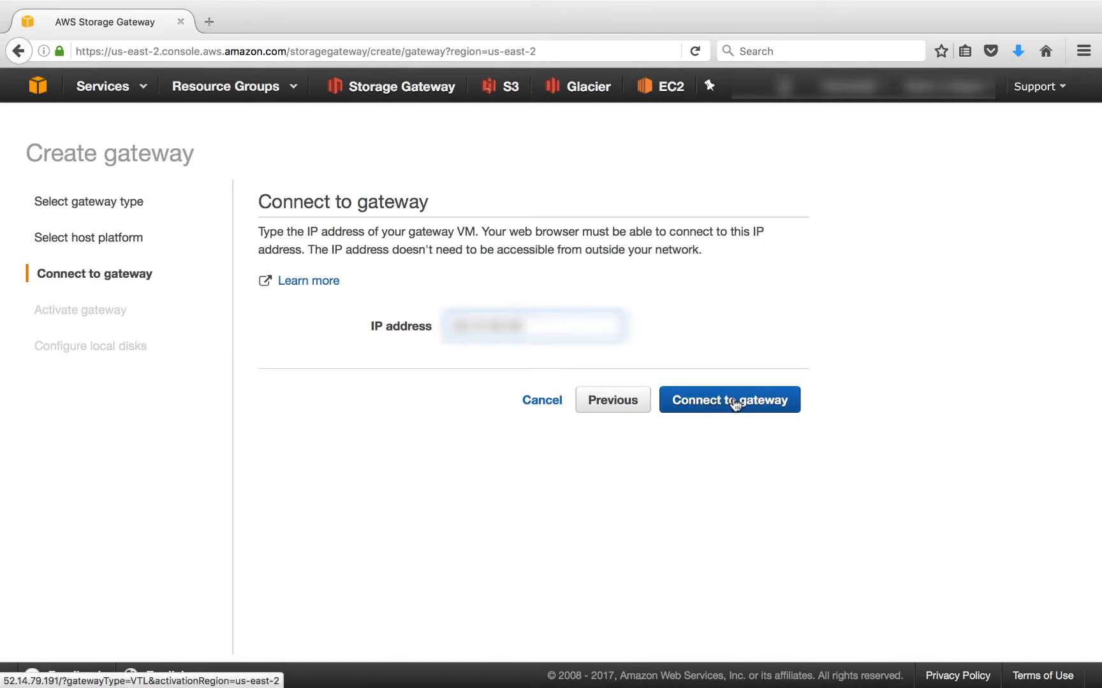
click(729, 400)
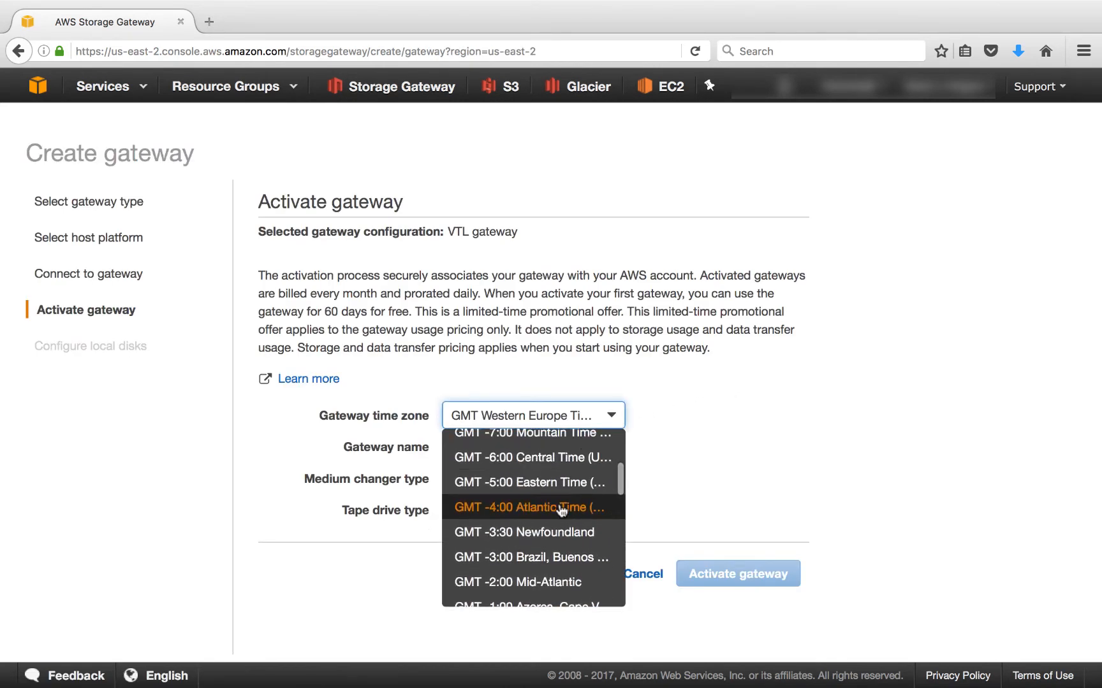
Activate 'Storage Gateway Veritas Demo' in GMT -4:00 Atlantic Time with AWS-Gateway-VTL medium changer
click(531, 507)
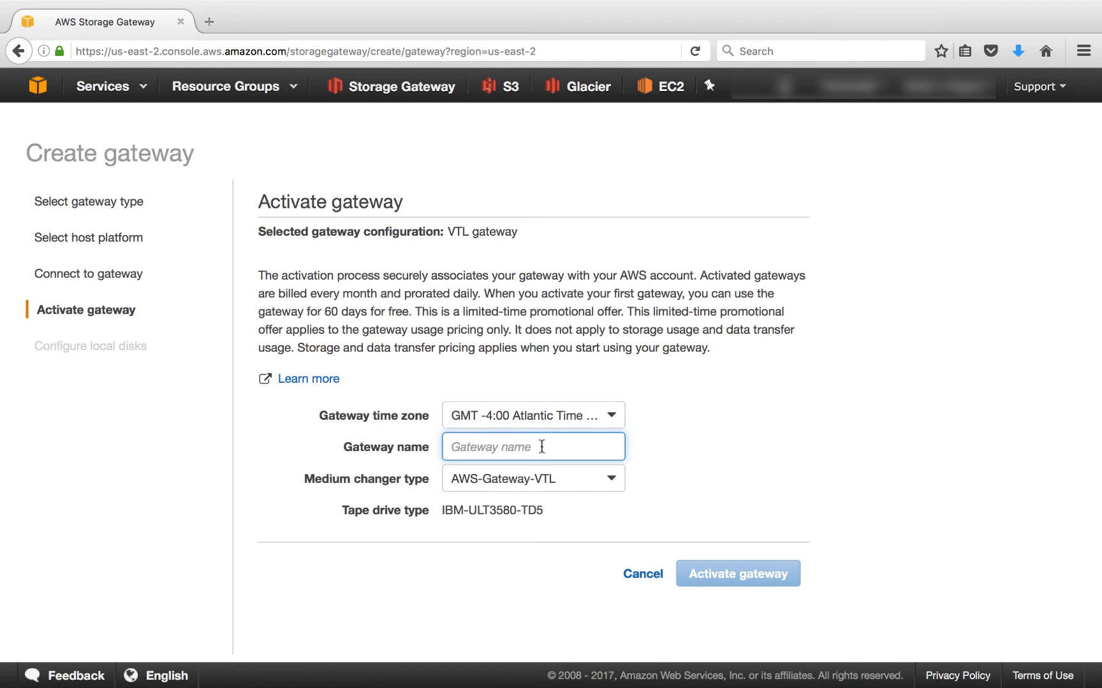
text(Storage Gateway Veritas Demo)
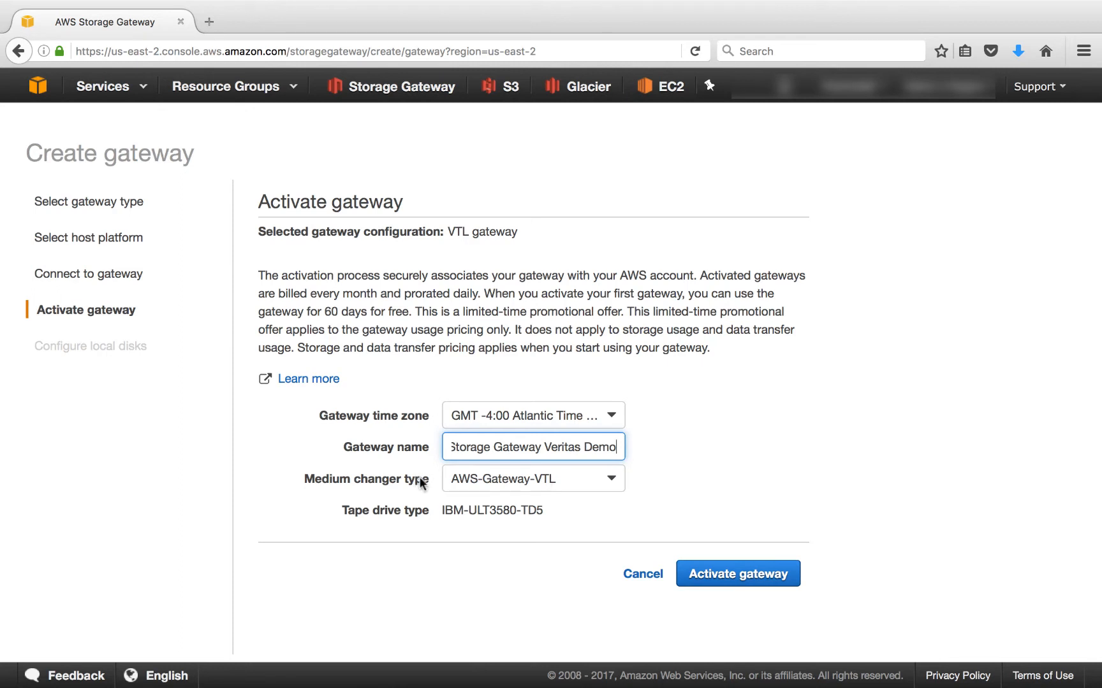
click(531, 478)
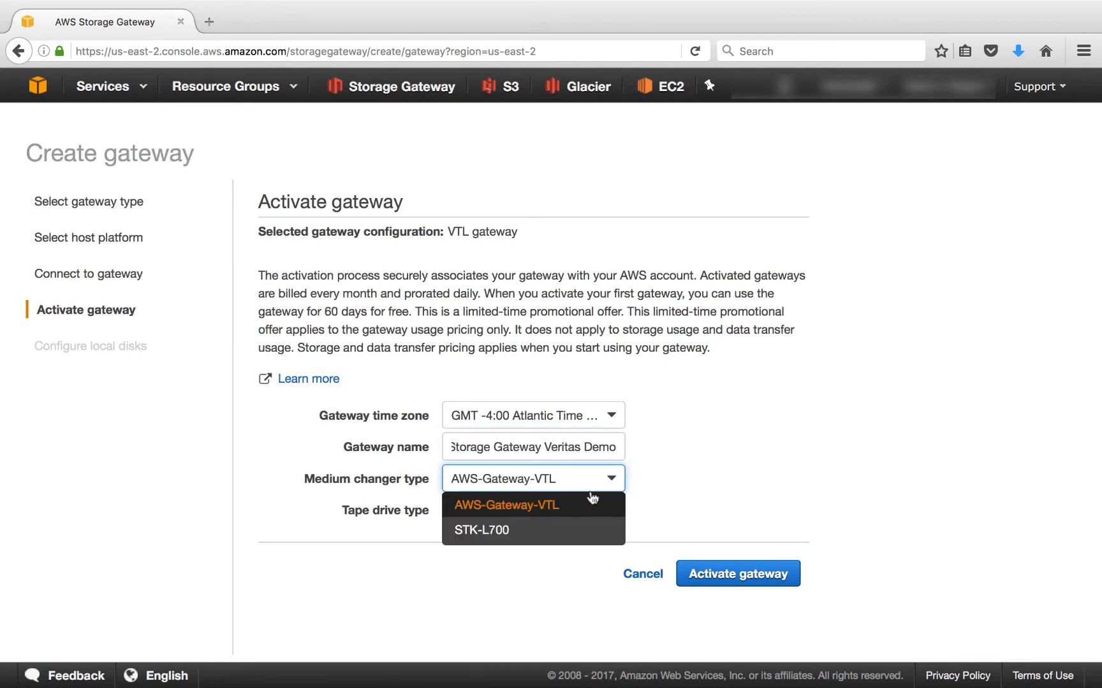
mouse_move(569, 509)
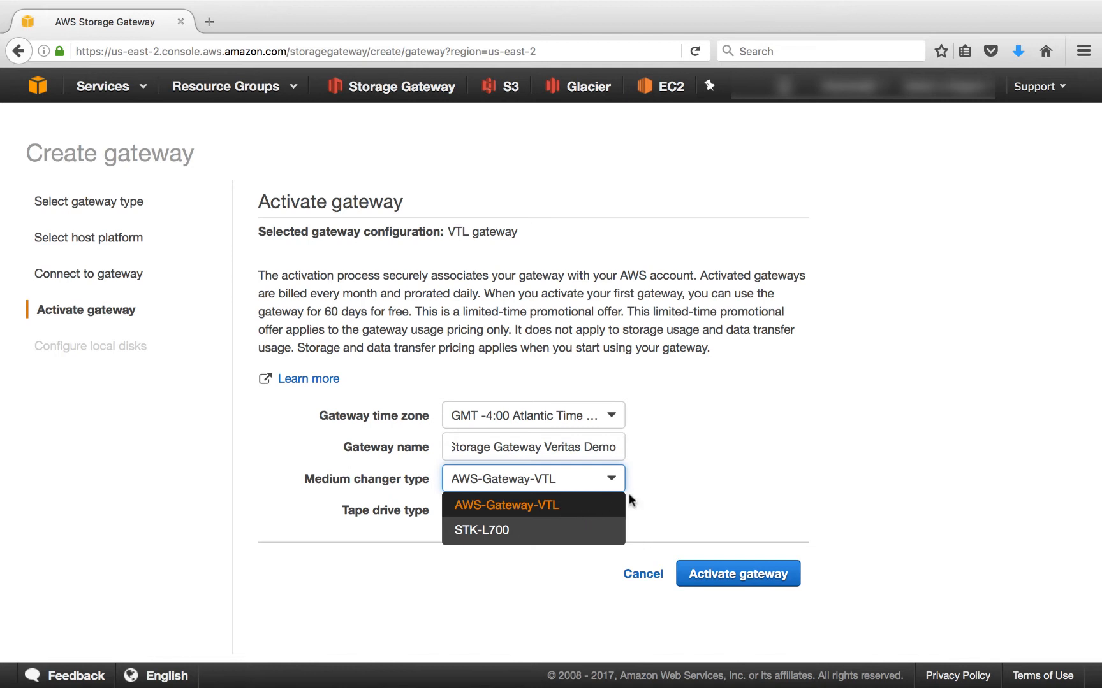
click(505, 504)
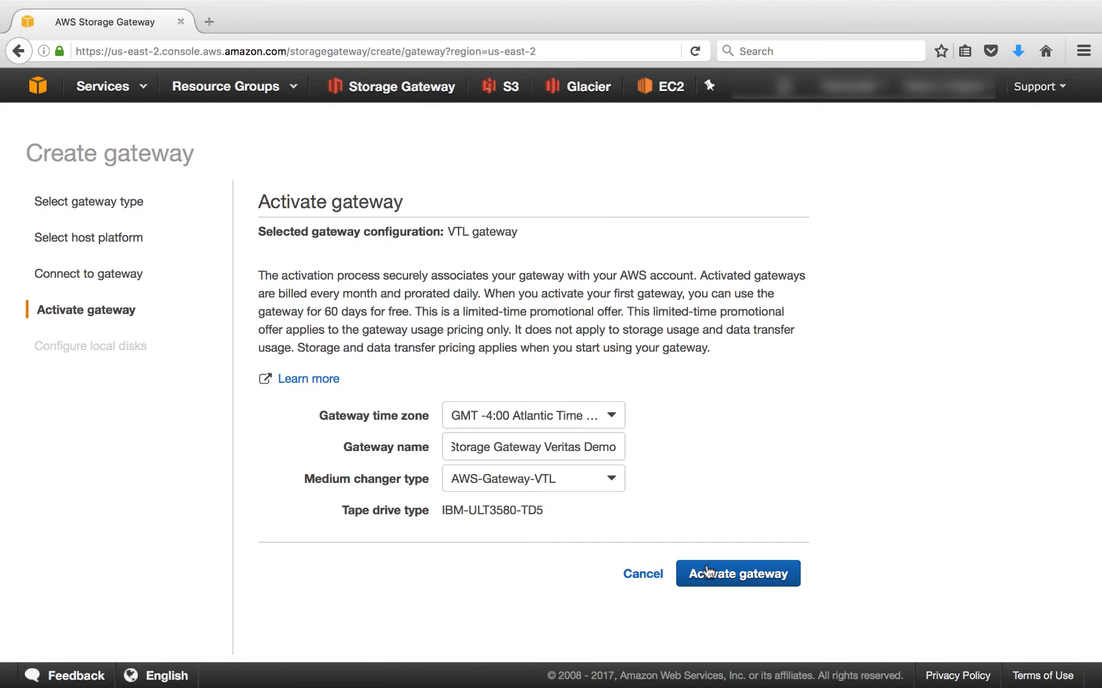
click(737, 573)
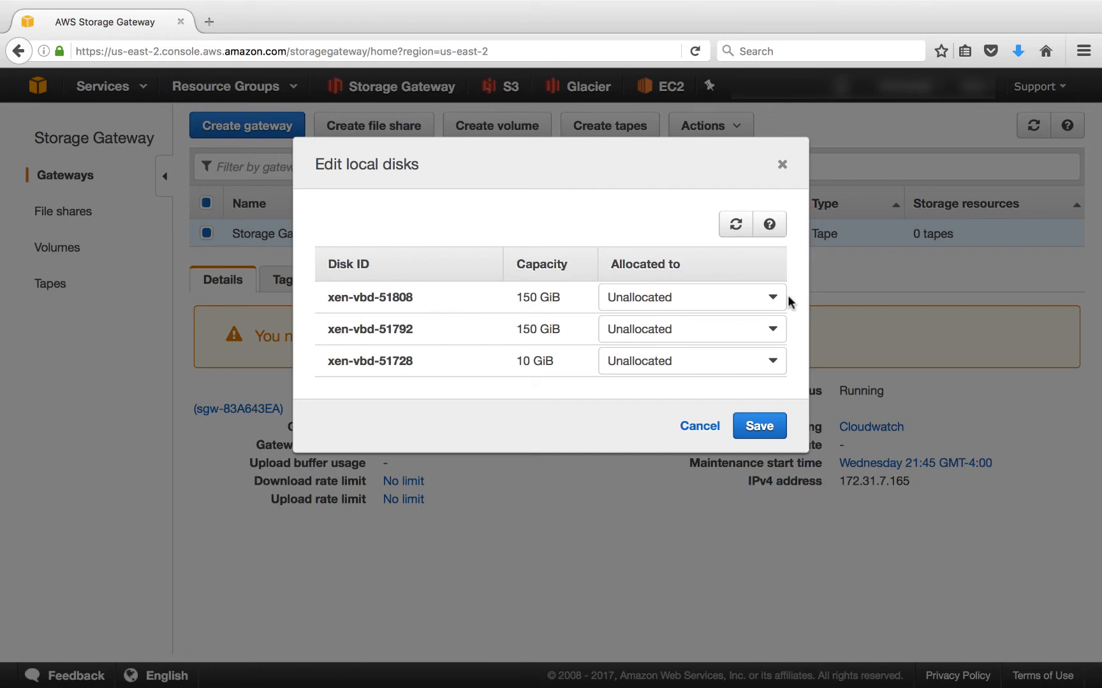
Allocate disk xen-vbd-51808 as upload buffer and xen-vbd-51792 as cache, and save
click(691, 296)
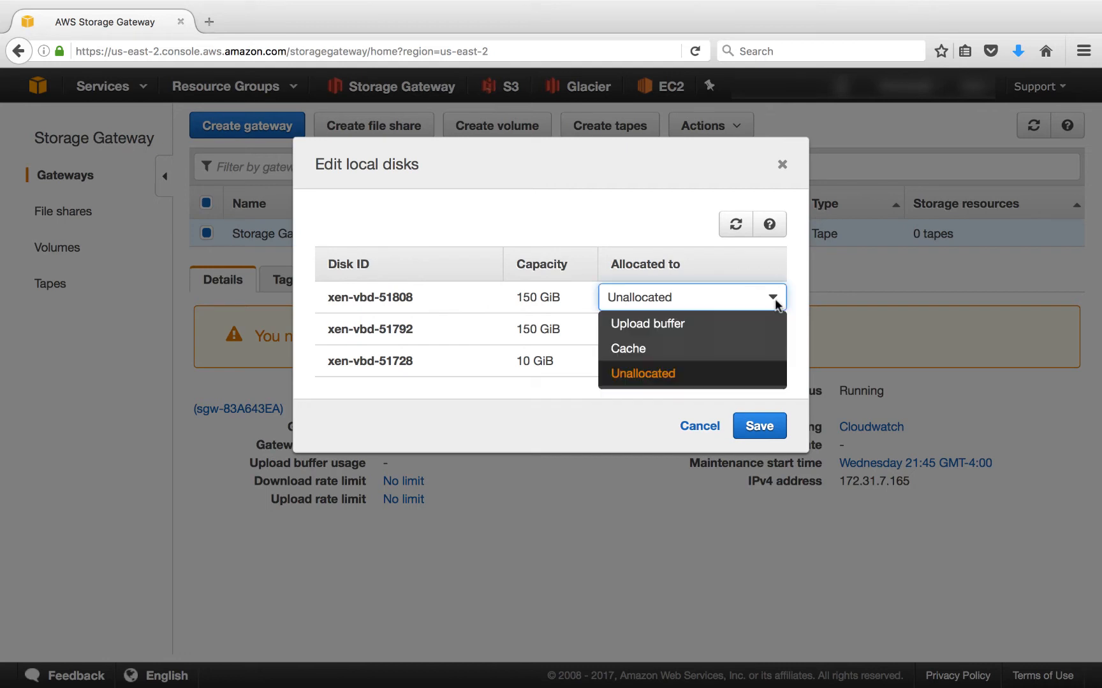
click(646, 324)
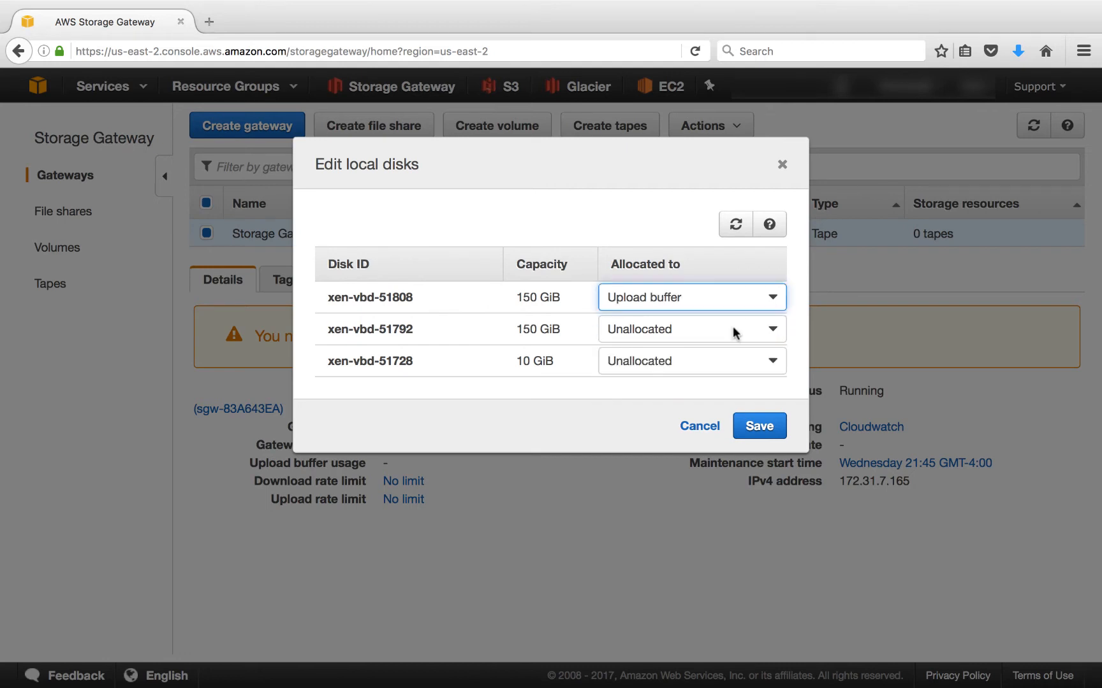
click(691, 329)
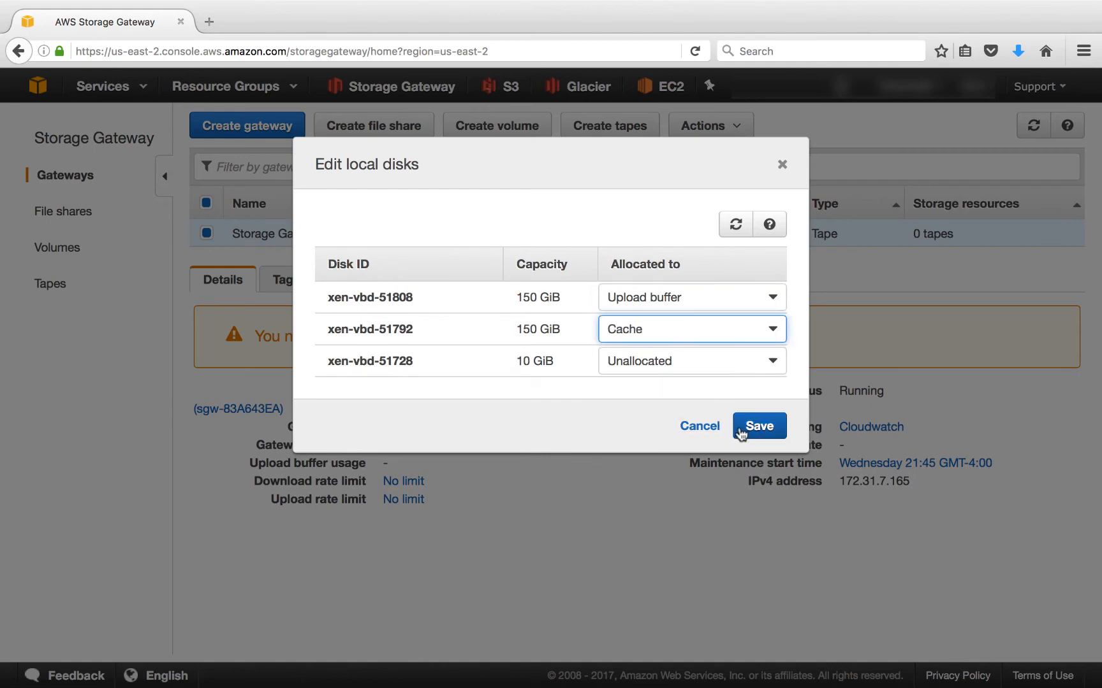
click(757, 427)
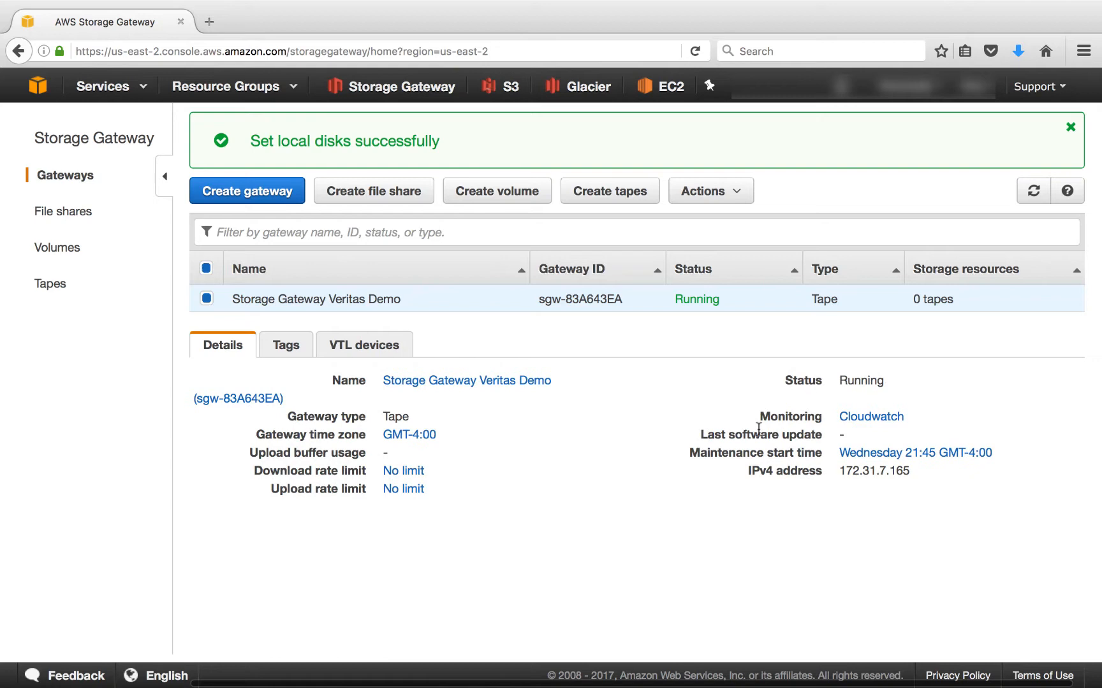
mouse_move(754, 383)
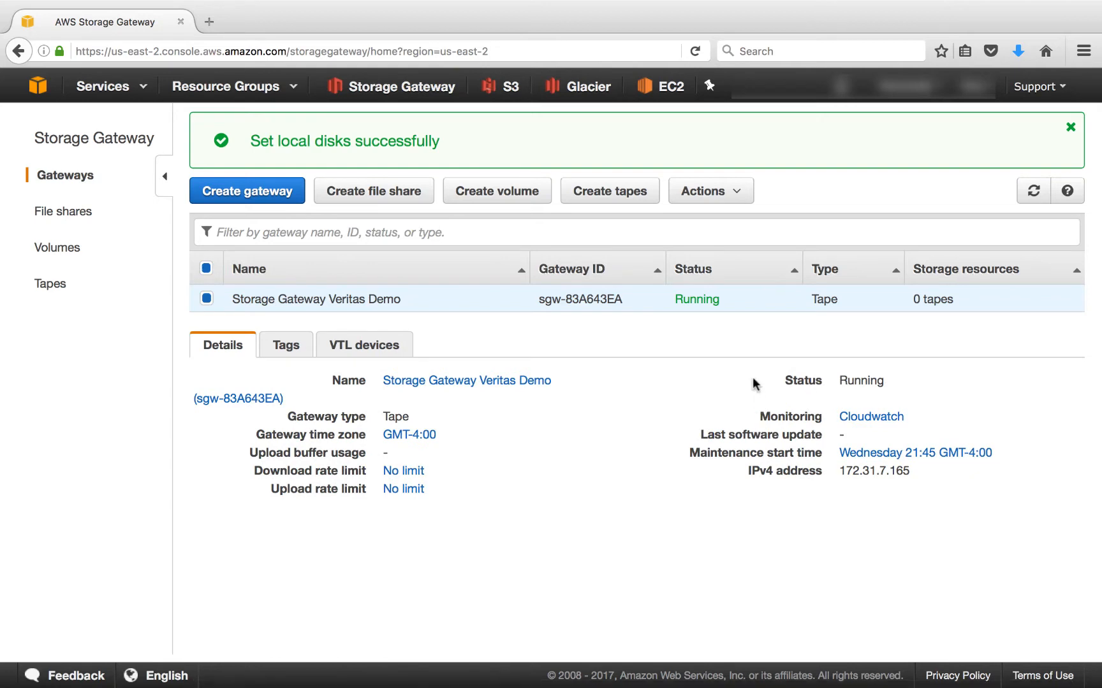
mouse_move(699, 315)
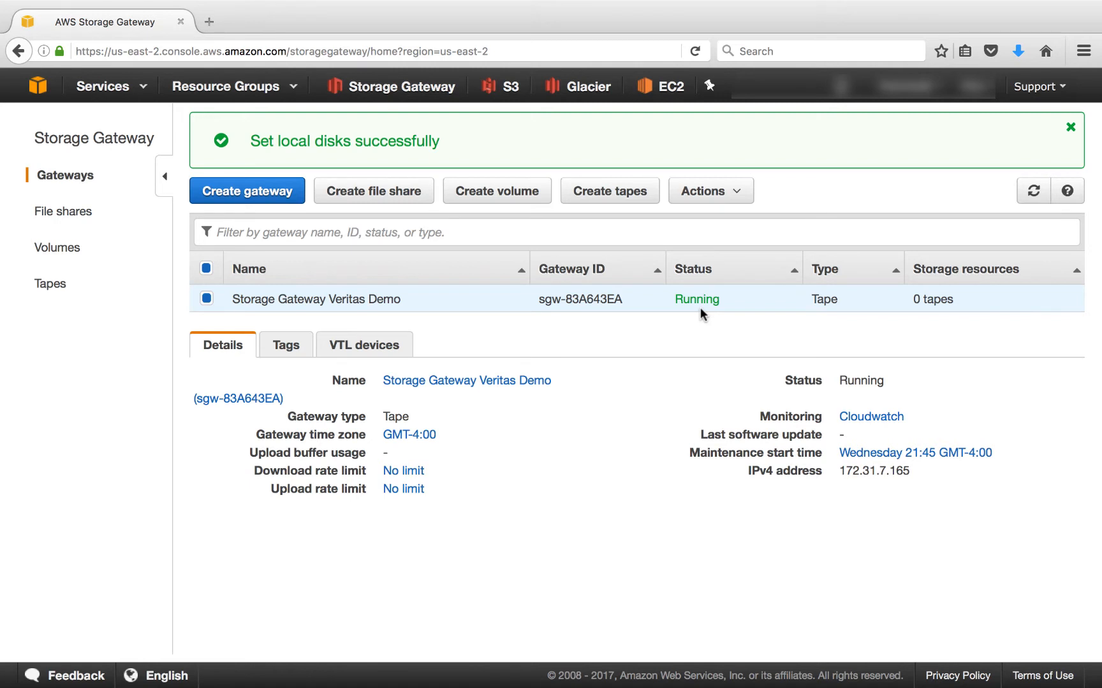
mouse_move(936, 304)
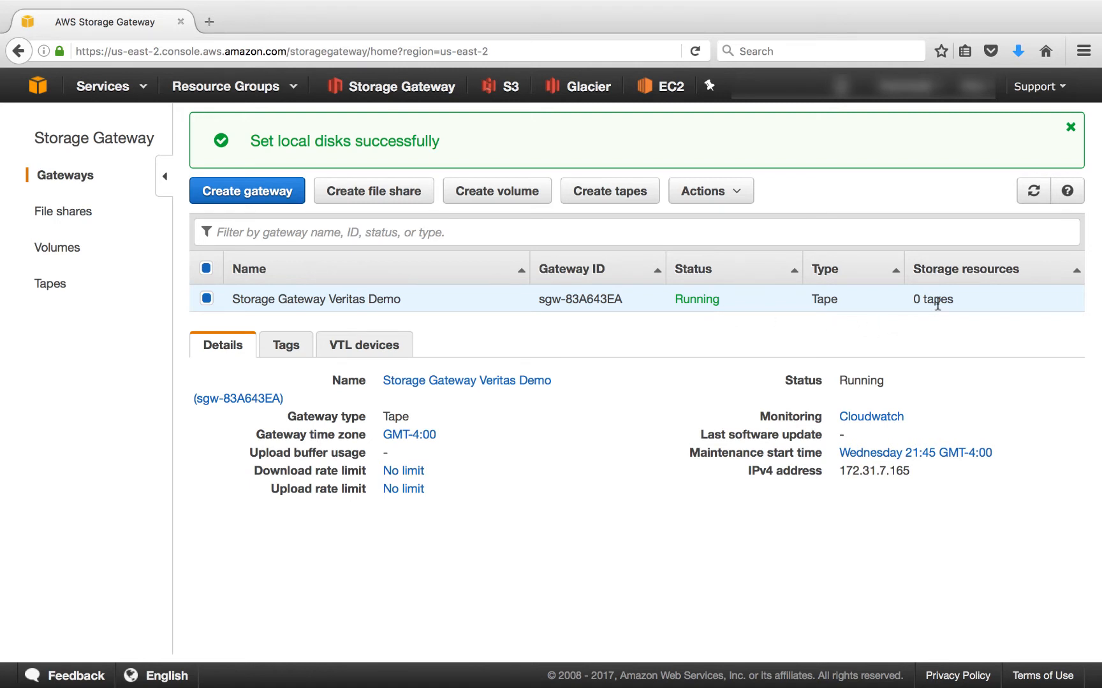
mouse_move(608, 181)
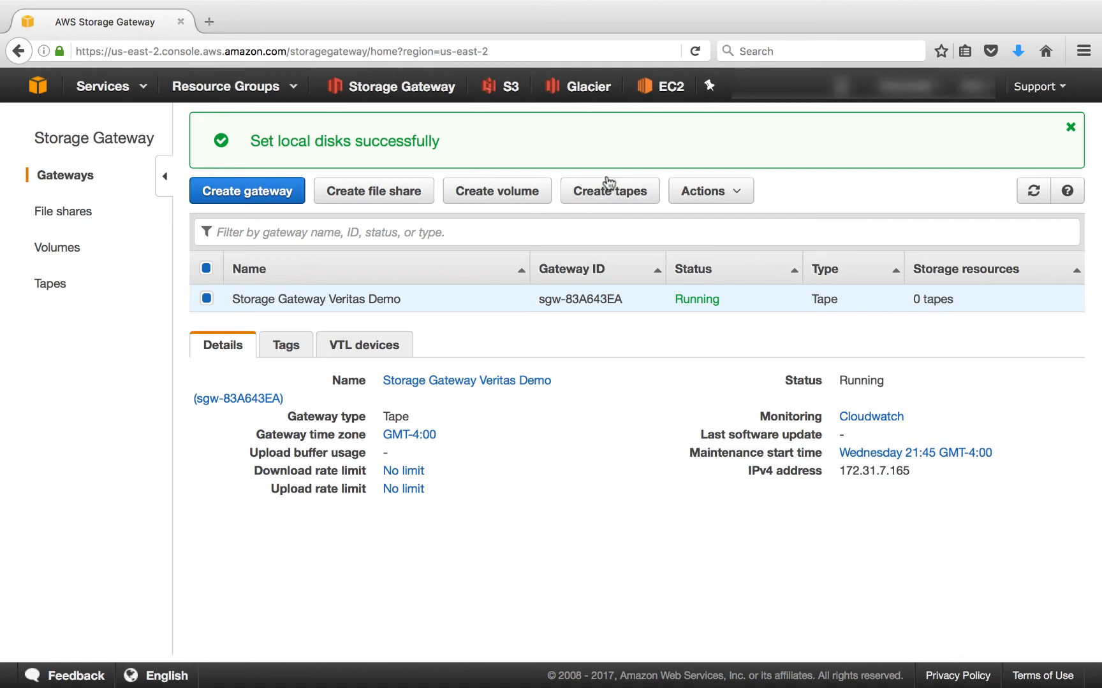
Create 10 tapes of 100 GiB capacity with barcode prefix VER
click(609, 190)
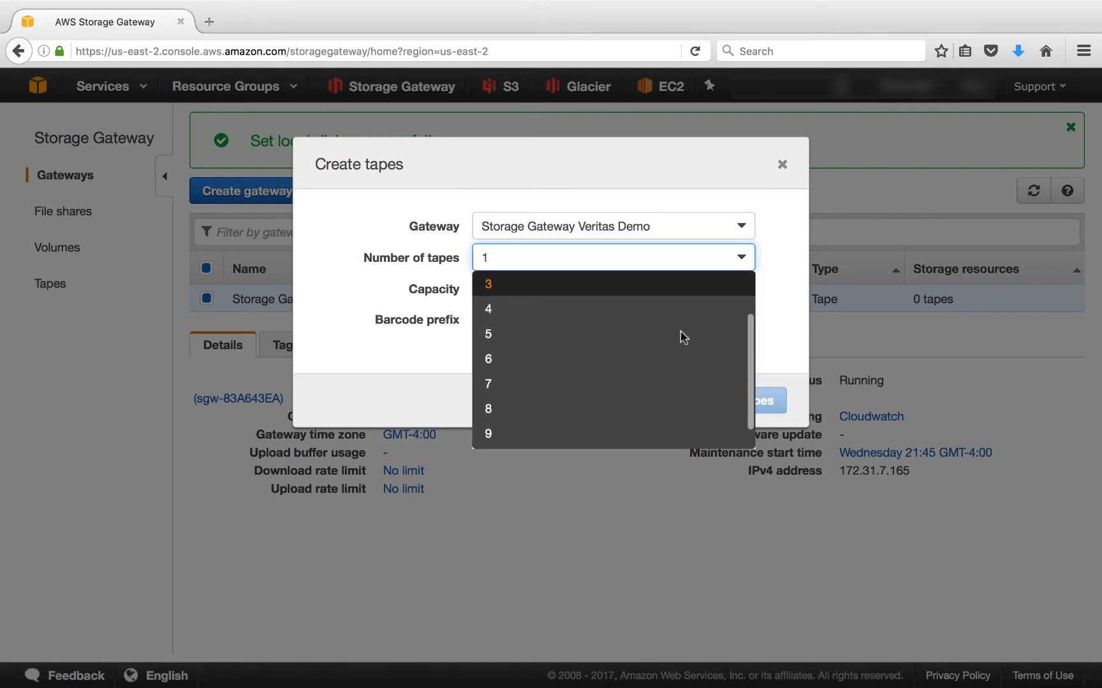
click(487, 434)
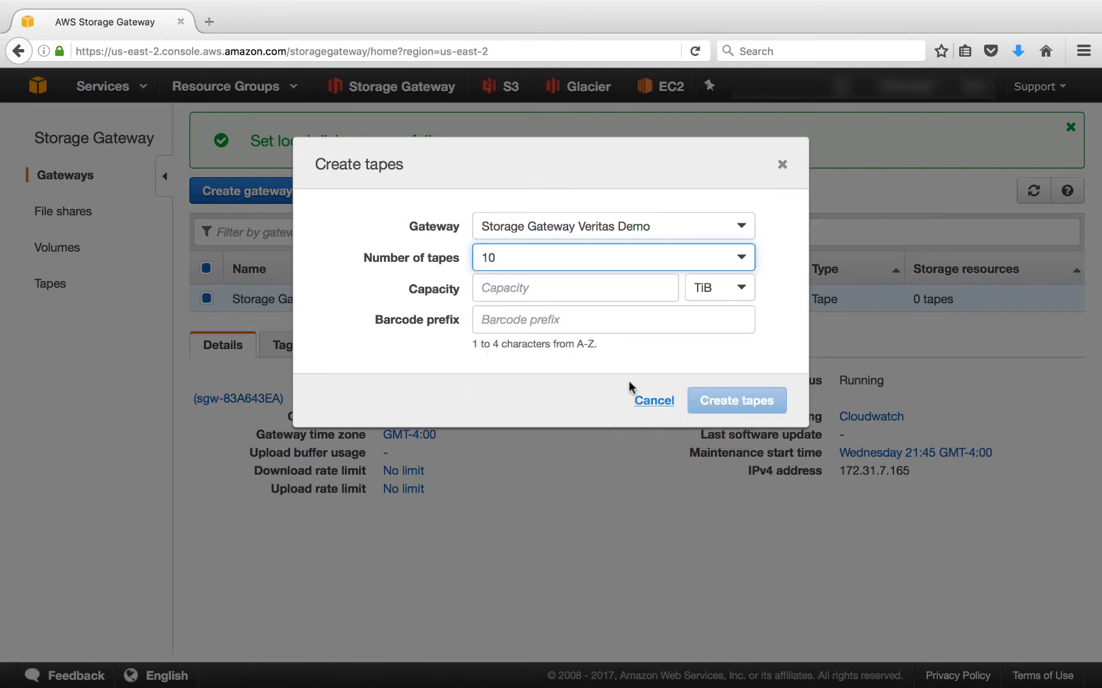
text(1)
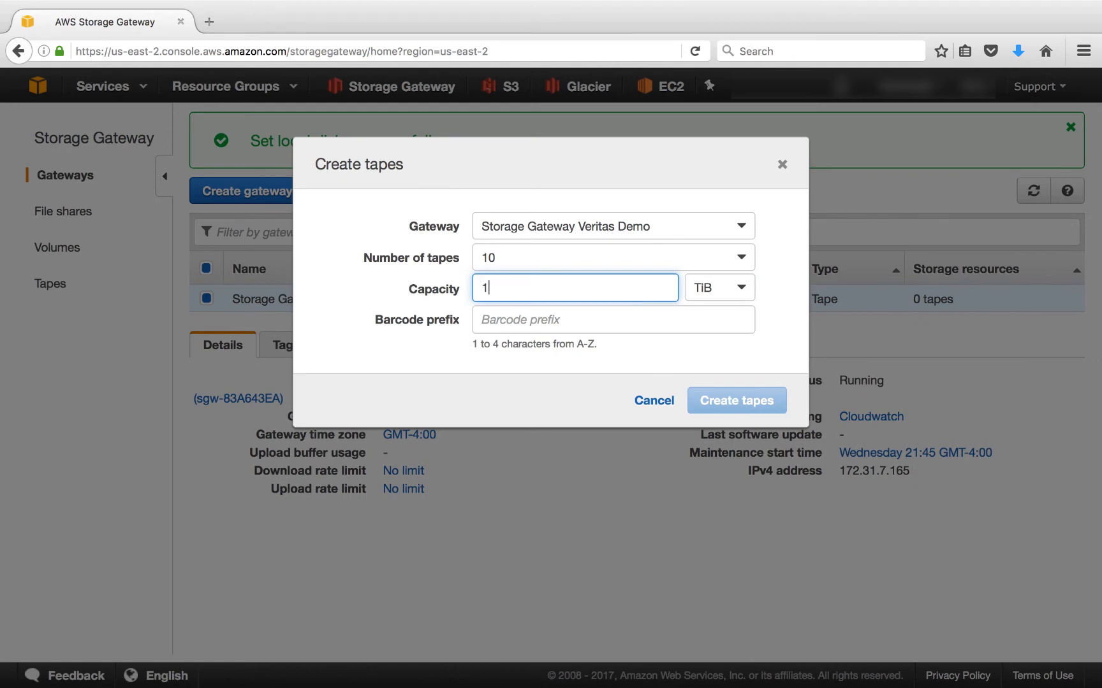
text(100)
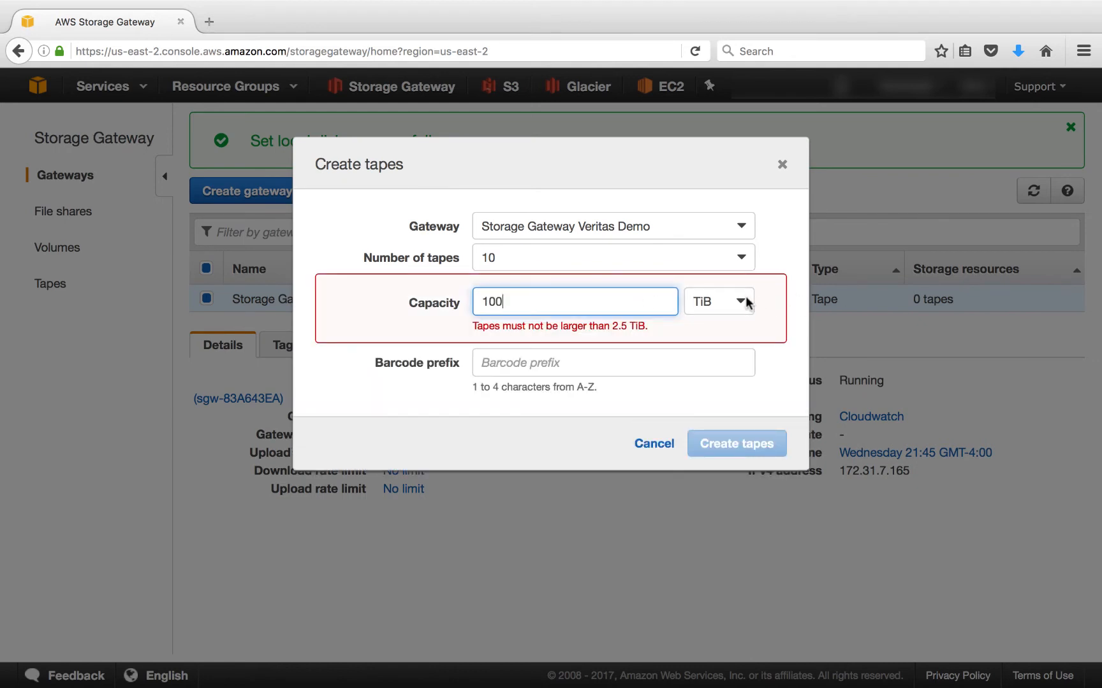
click(717, 302)
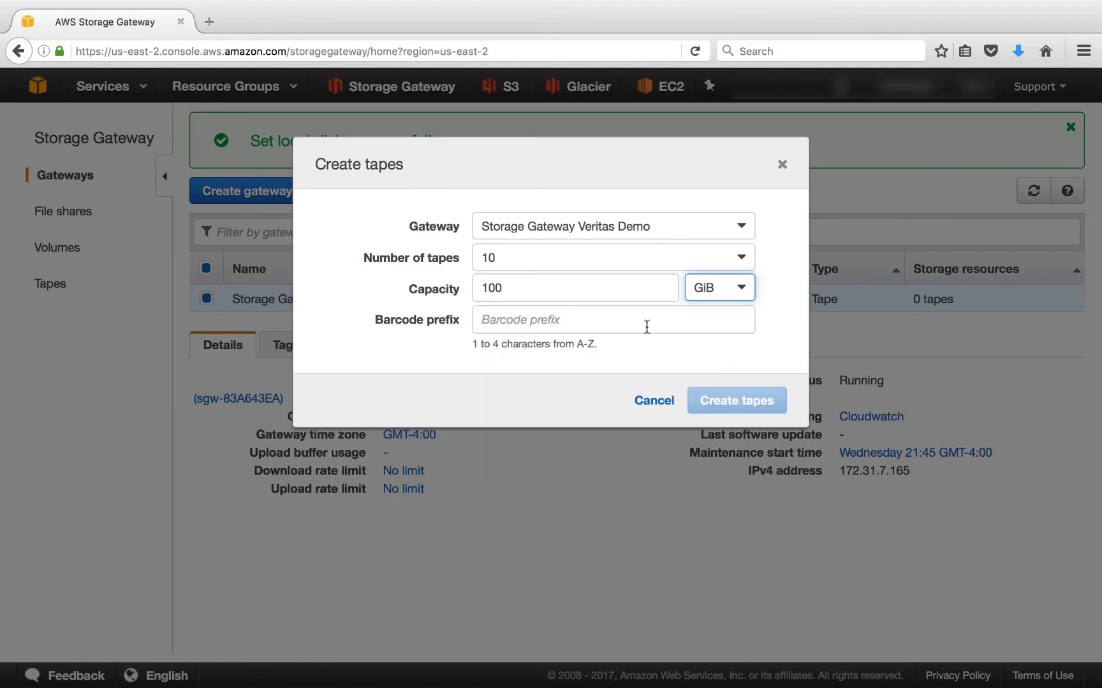
click(611, 319)
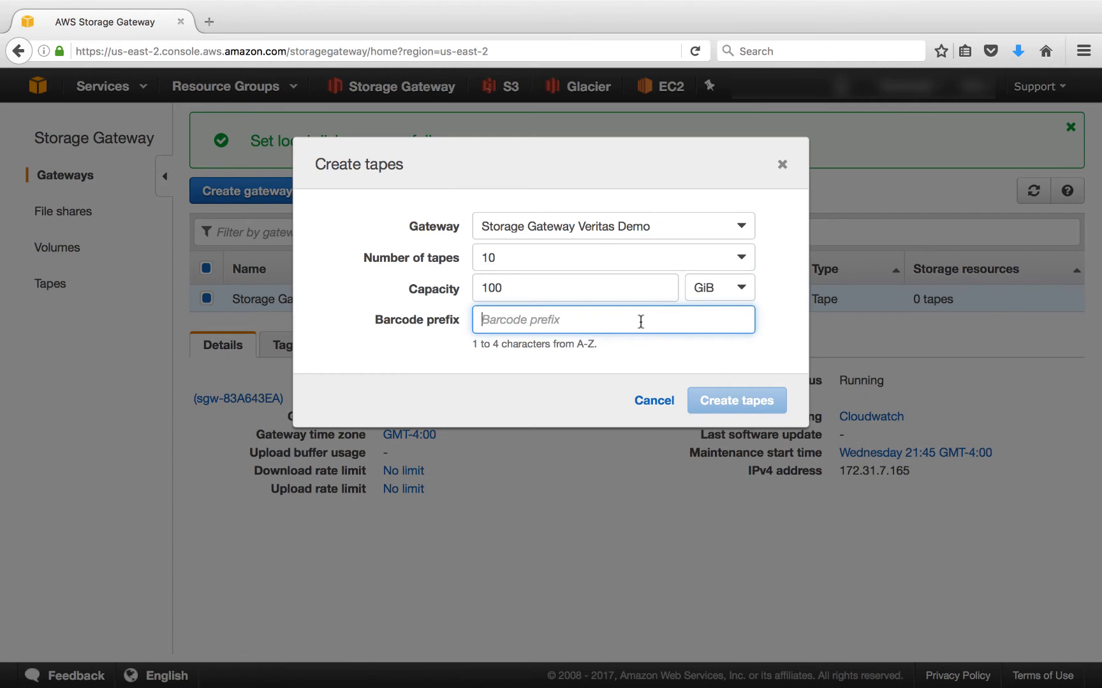
text(VER)
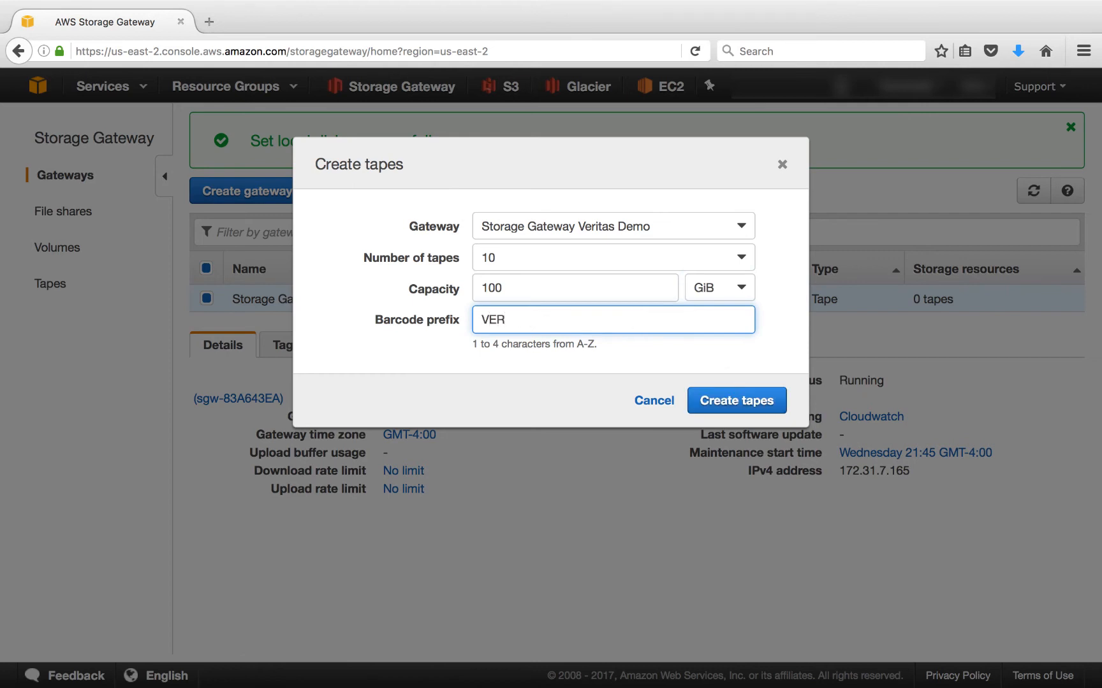
mouse_move(736, 401)
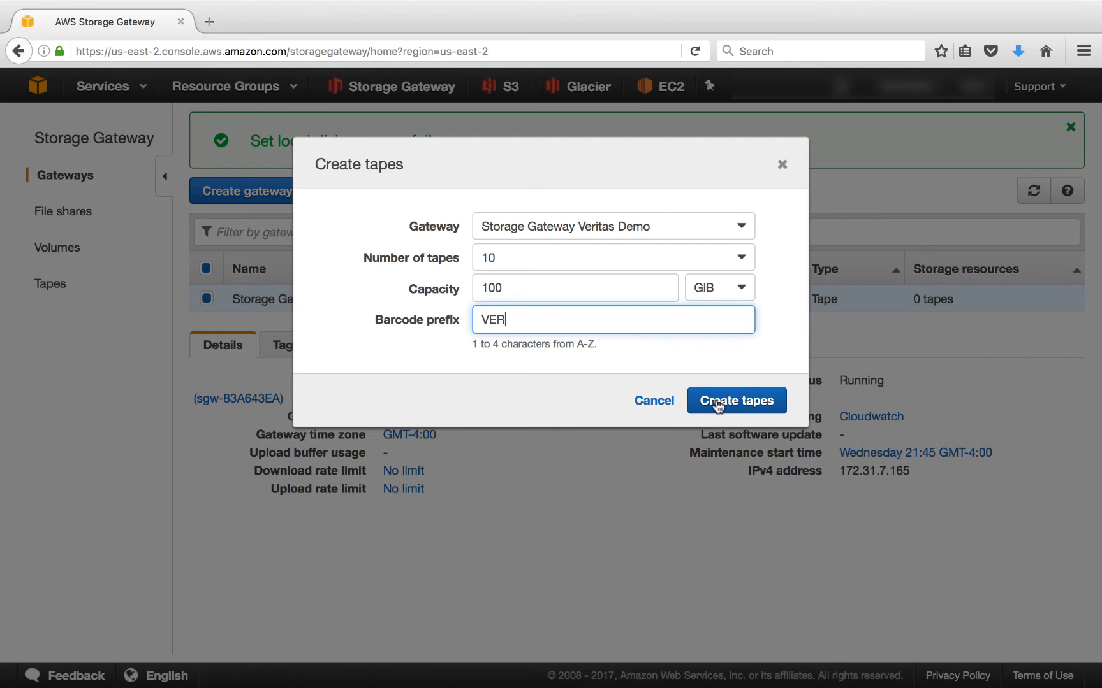
click(735, 400)
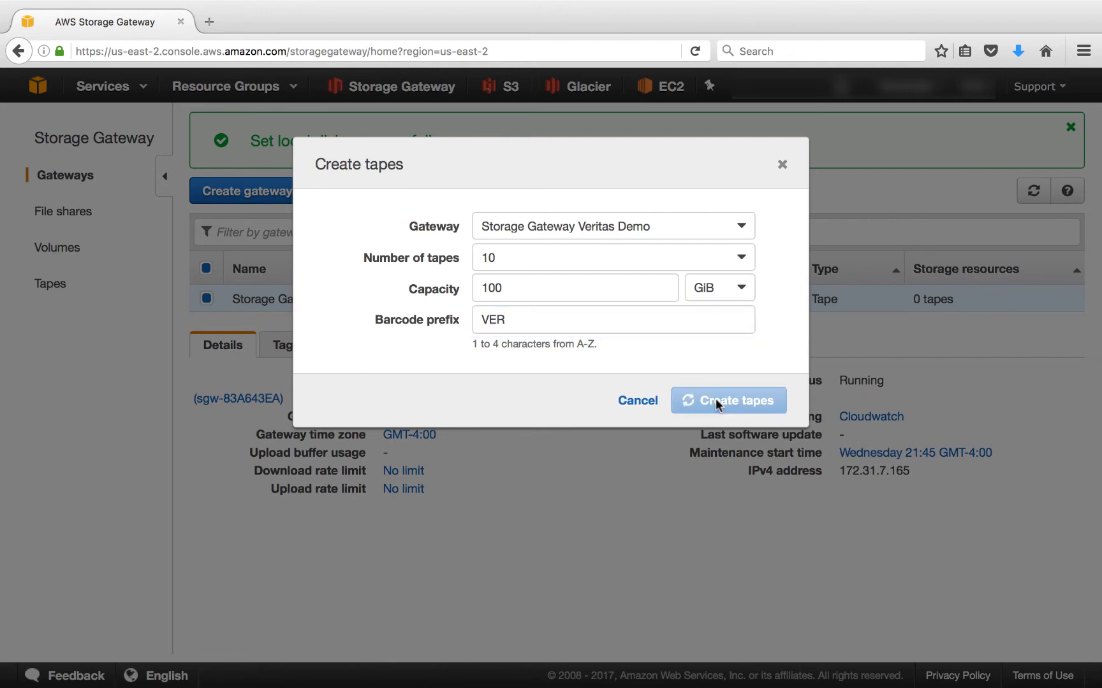
click(728, 400)
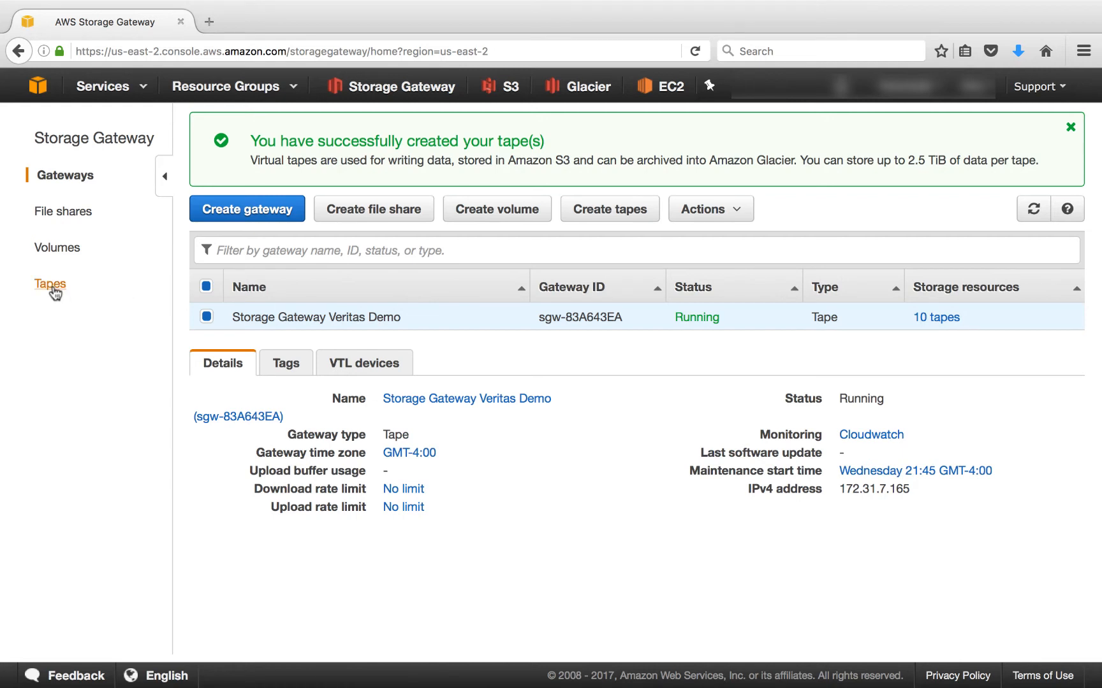
Open the Tapes list from the left navigation pane
click(49, 283)
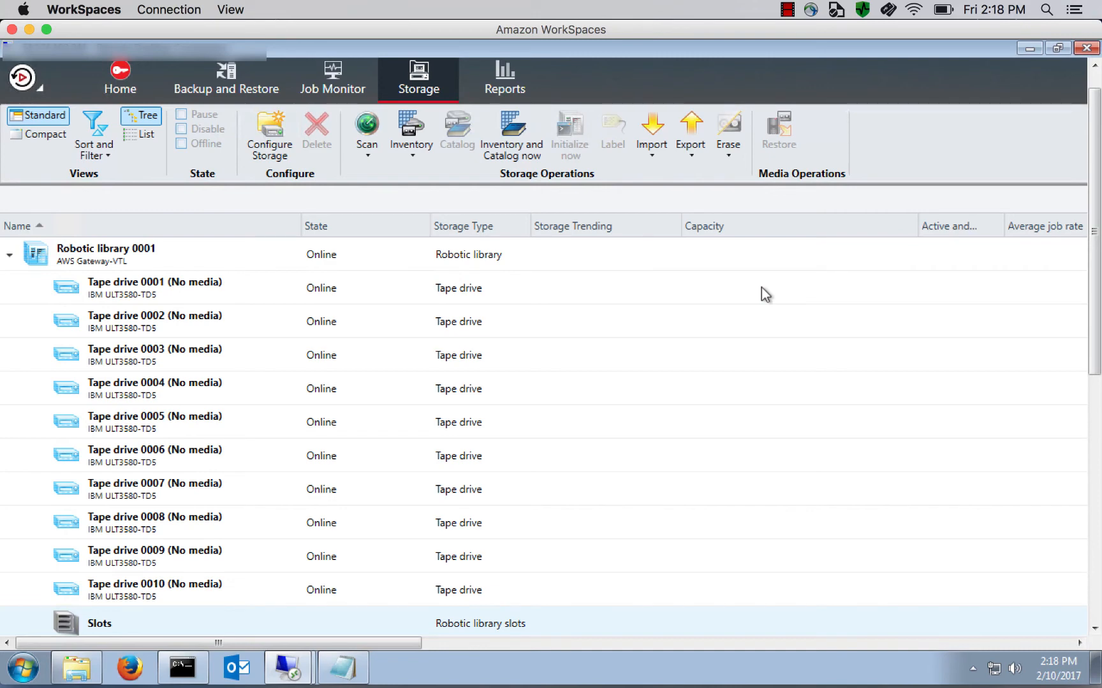
mouse_move(529, 557)
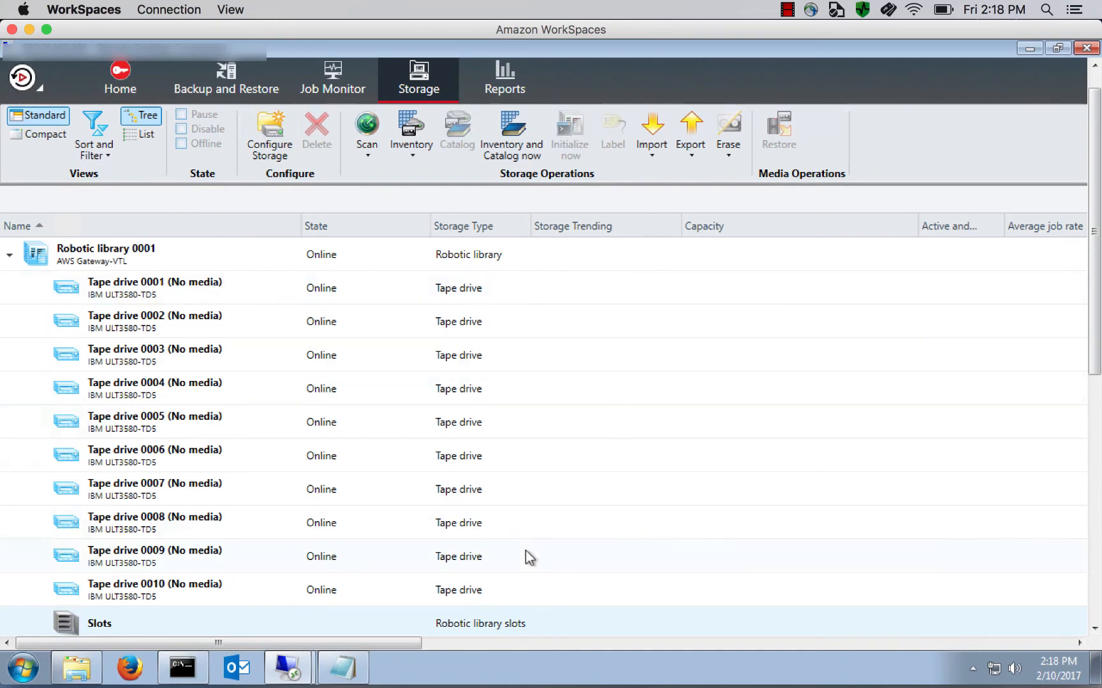
mouse_move(63, 627)
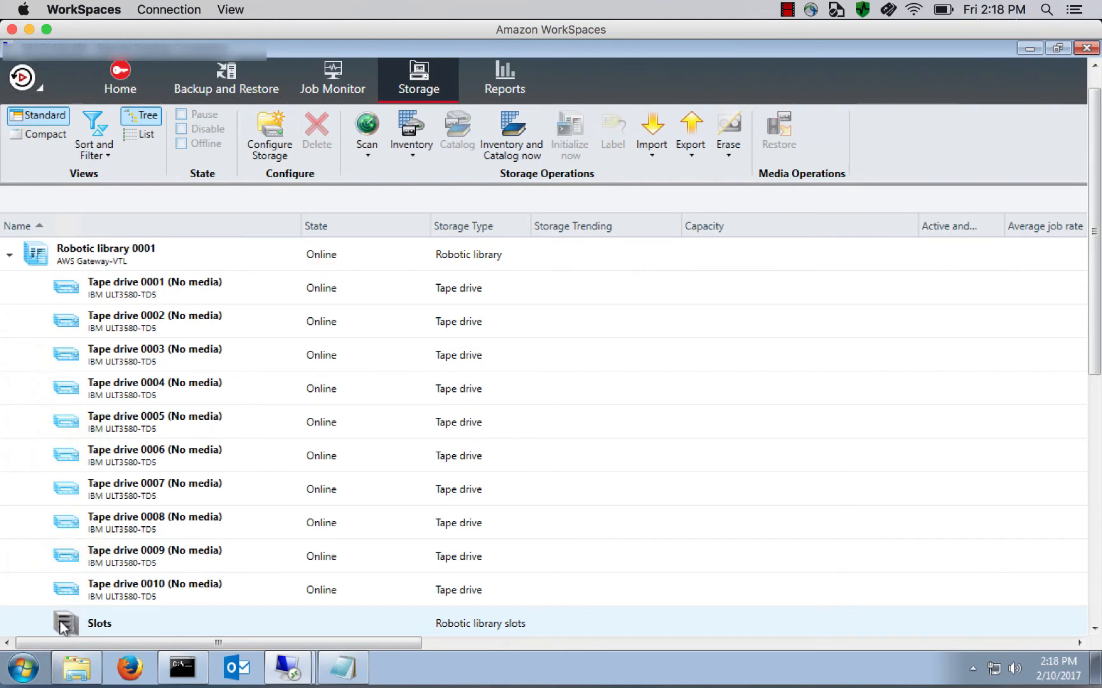
Show Slots 0–9 of Robotic library 0001 on the Storage tab
click(98, 623)
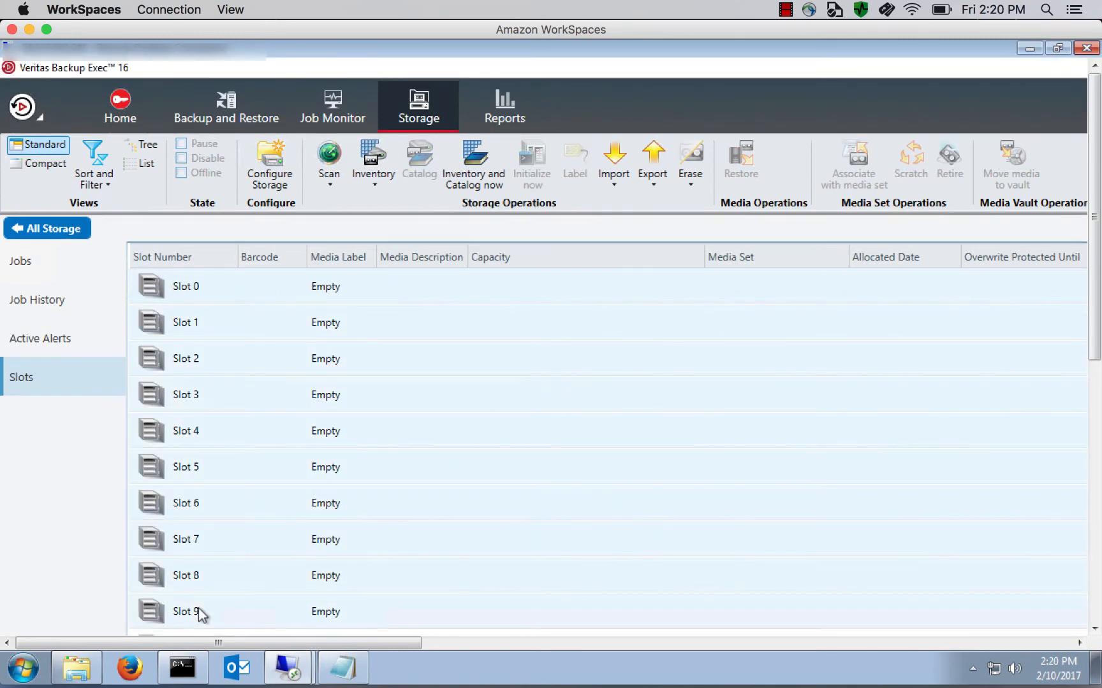
Scan the library slots now to detect the VER scratch tapes
right_click(204, 611)
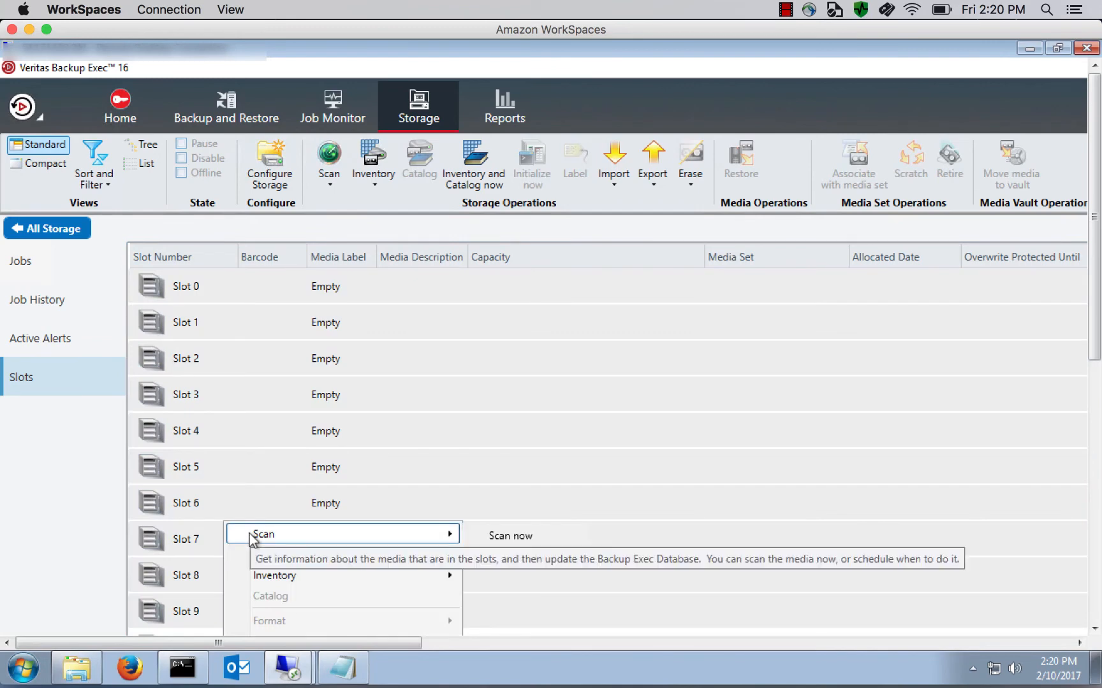
click(510, 536)
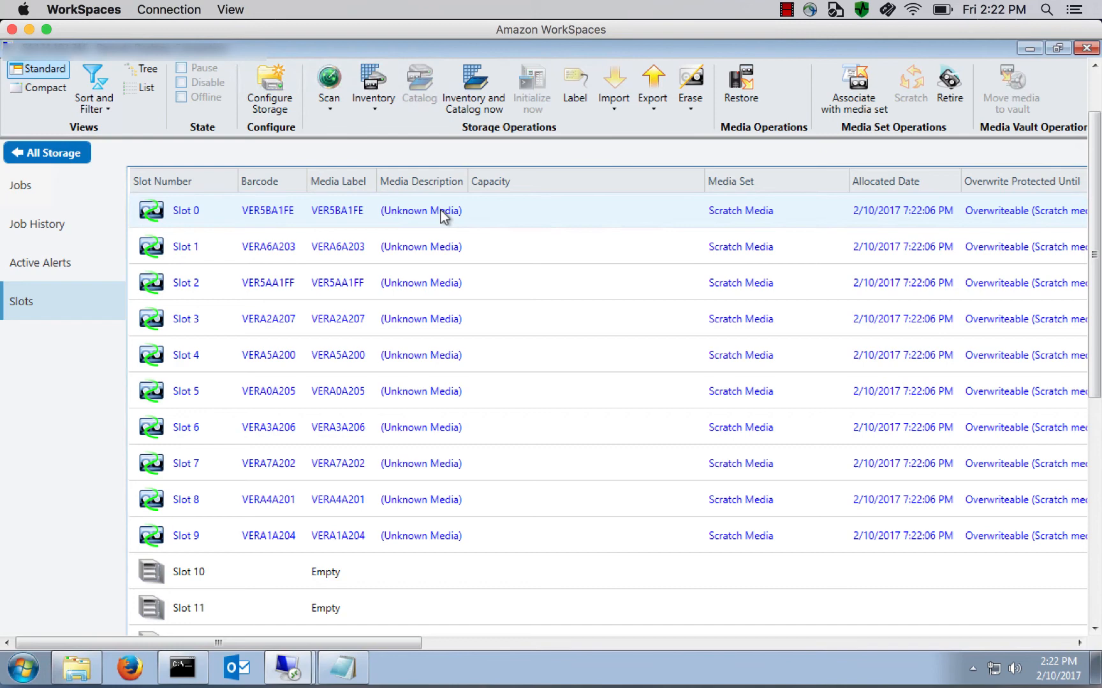
mouse_move(305, 518)
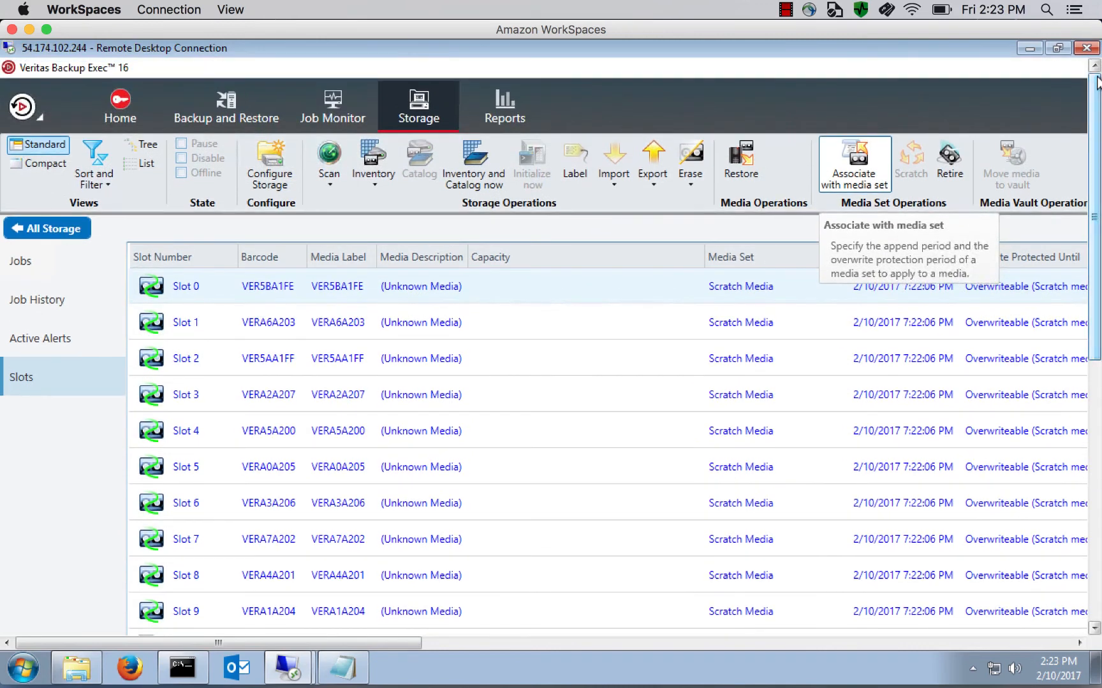
mouse_move(227, 112)
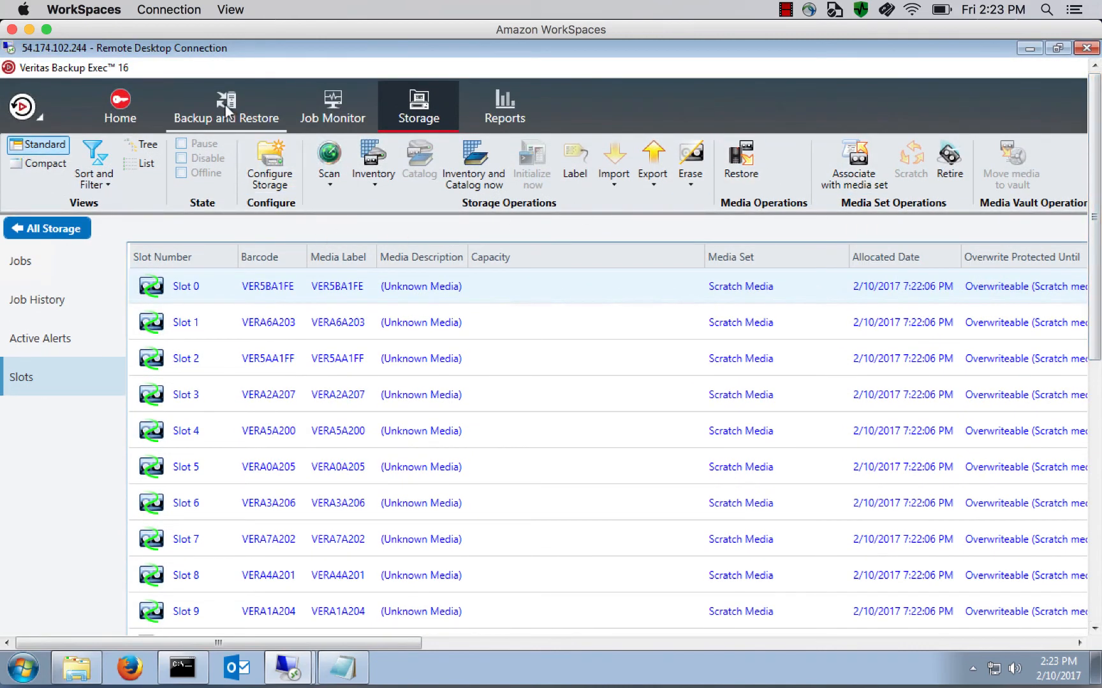
Run a One-Time Backup to Tape of server EC2AMAZ-TDPFHDN
click(225, 108)
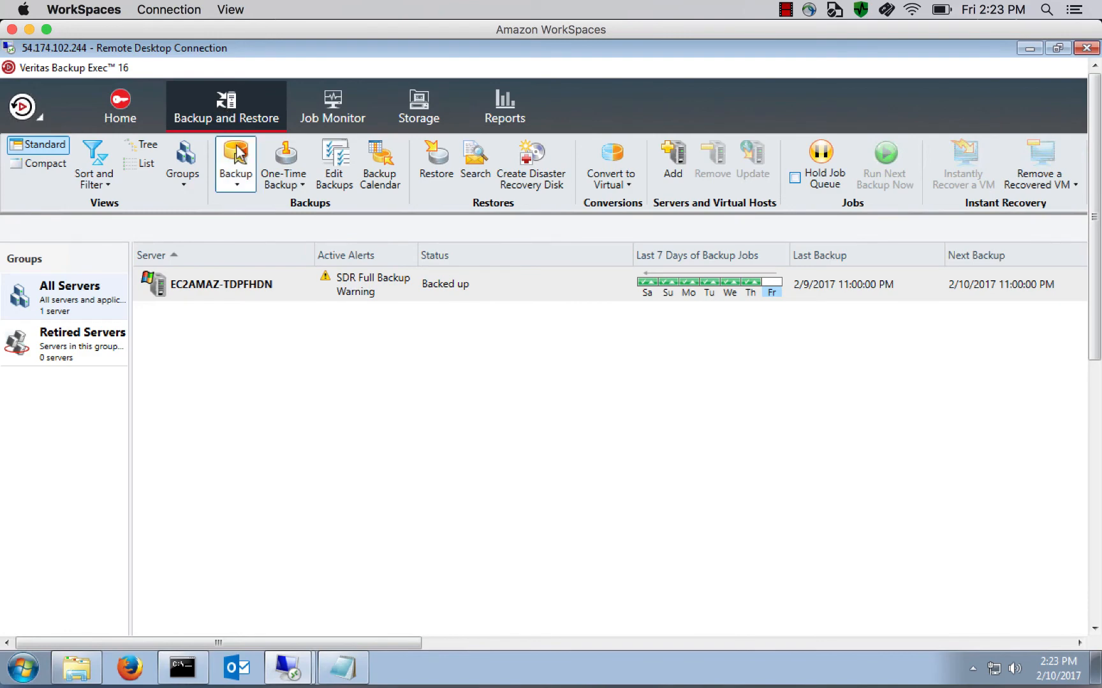
click(284, 165)
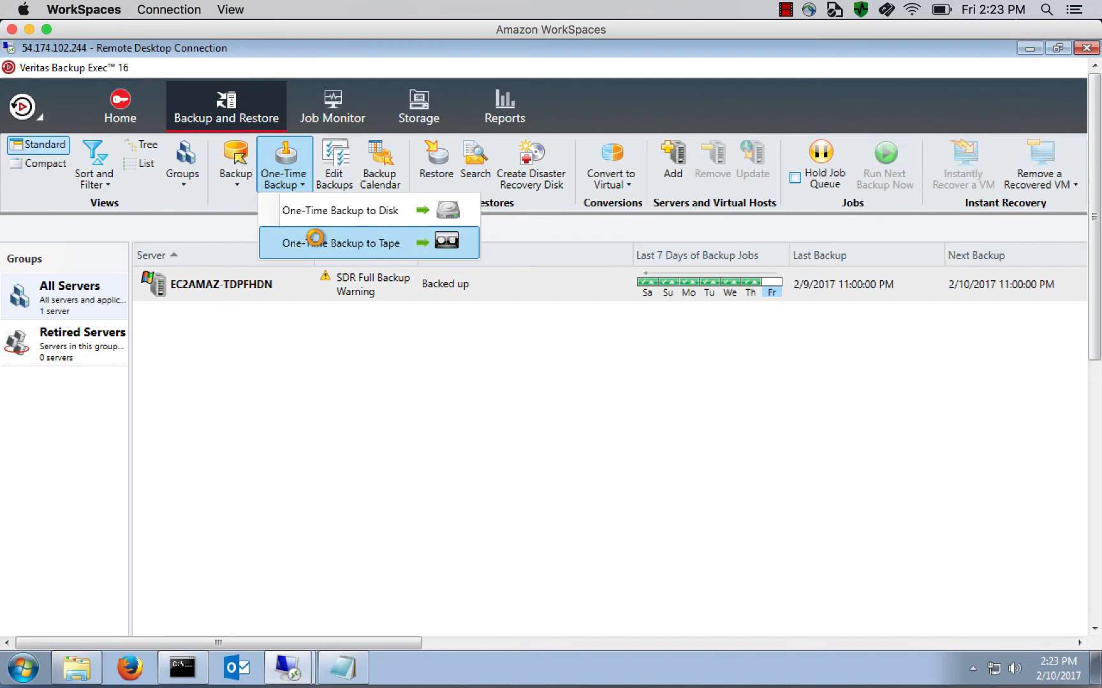
click(339, 243)
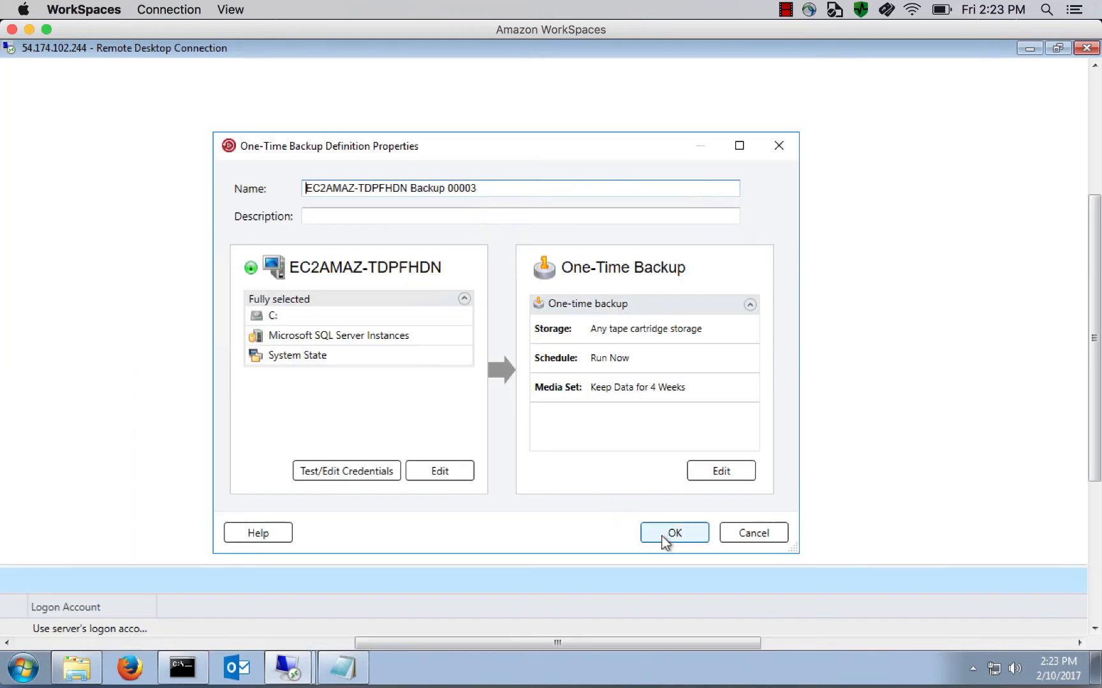
click(674, 532)
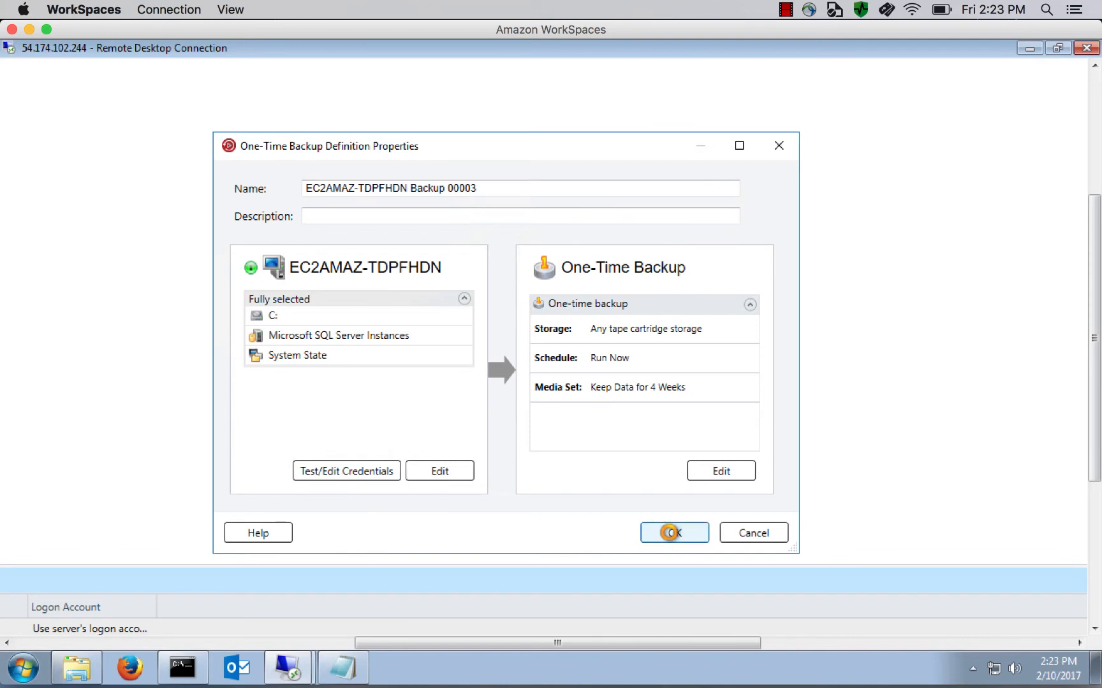
click(673, 532)
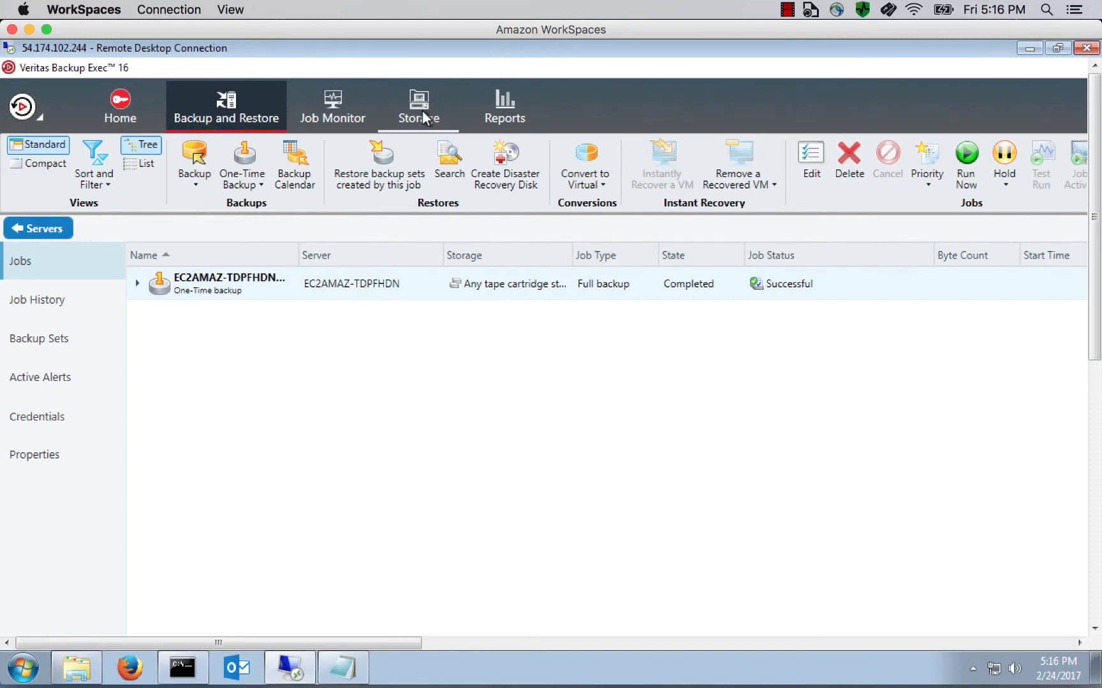
Export tape VER5BA1FE from slot 0 to the library portal immediately
click(418, 107)
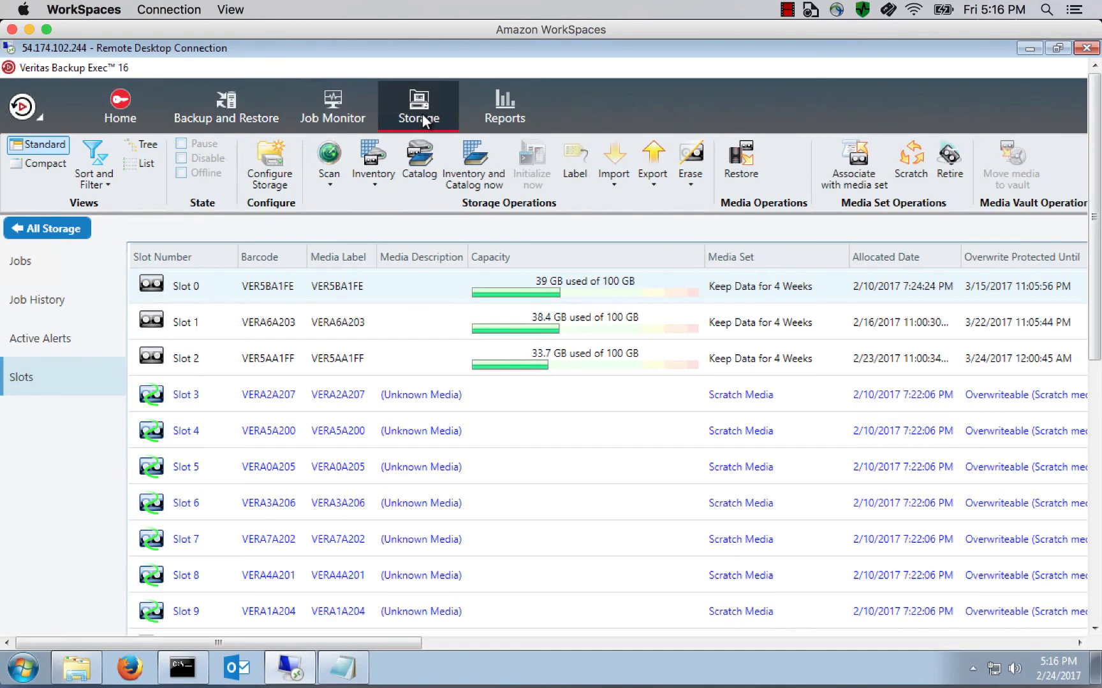
mouse_move(291, 290)
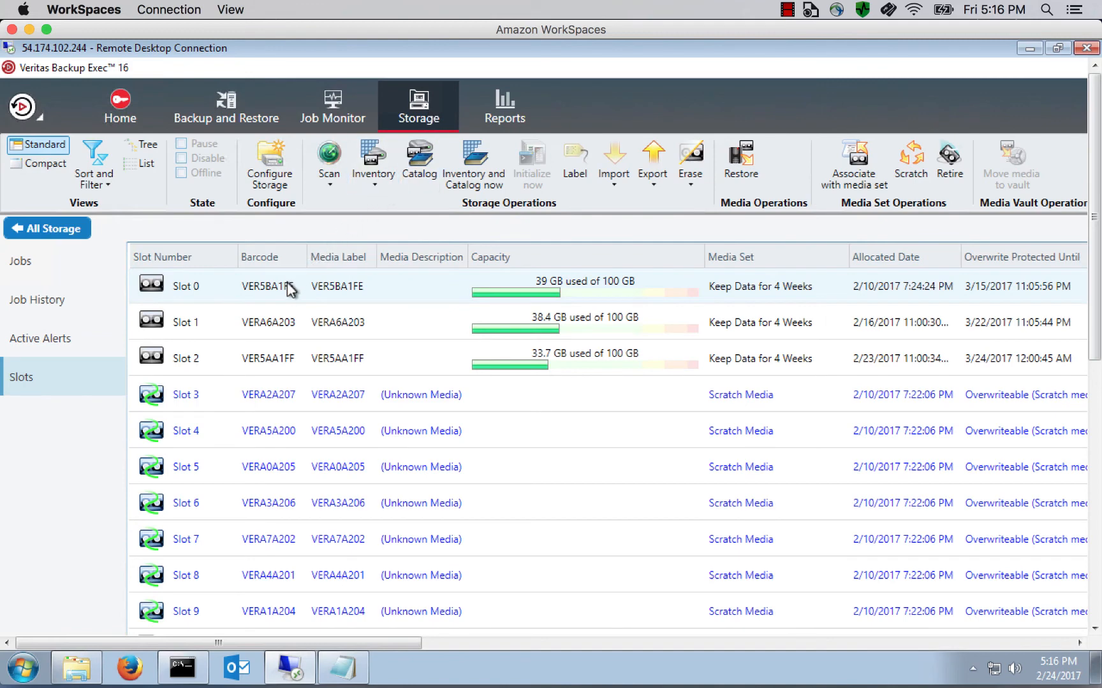
mouse_move(291, 295)
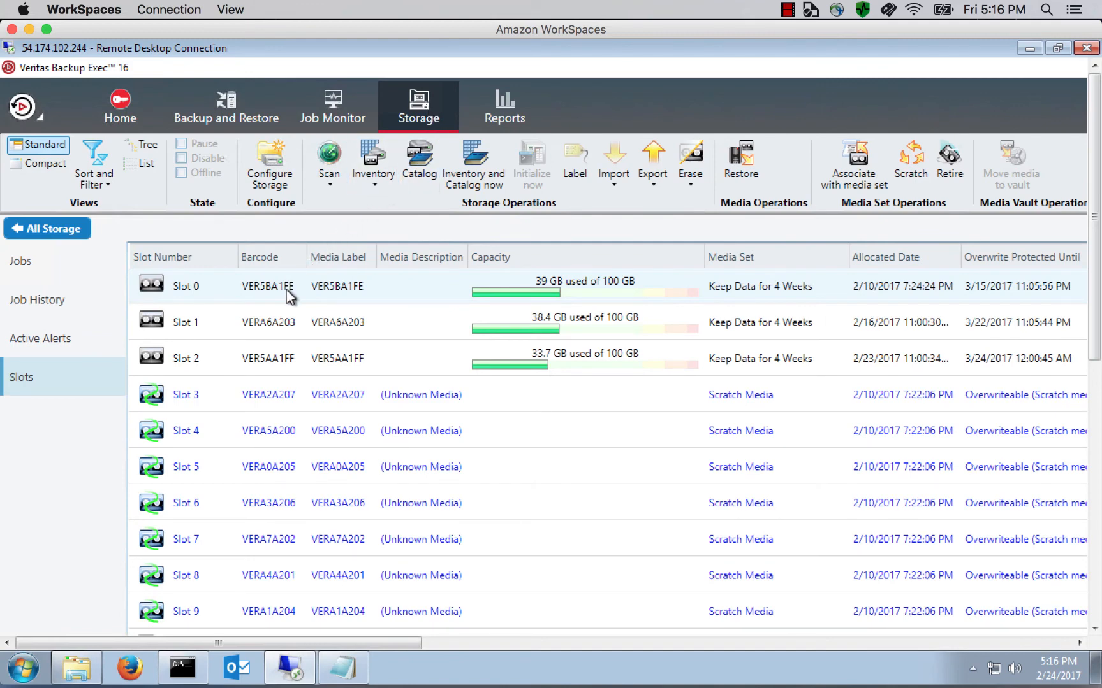
right_click(288, 286)
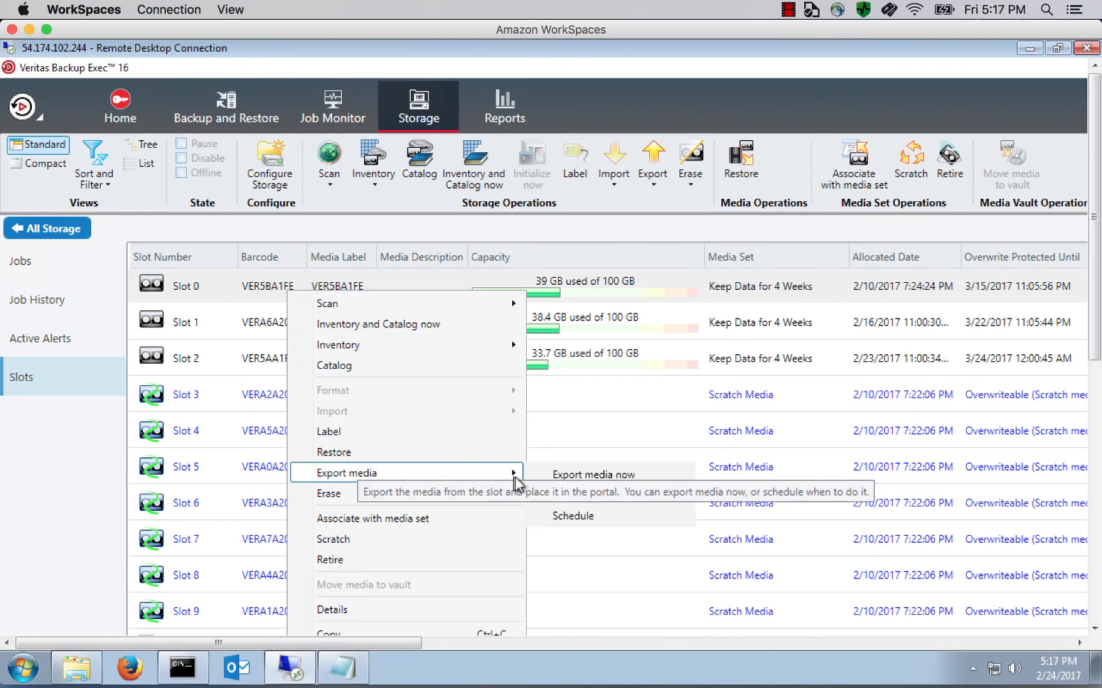
mouse_move(590, 474)
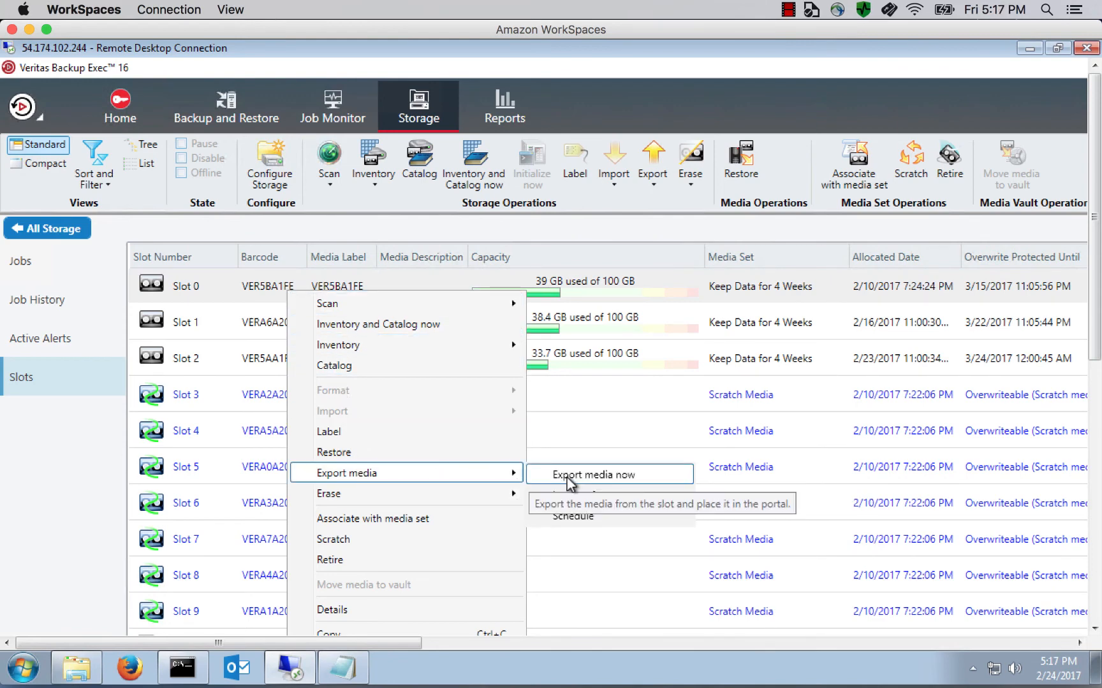
click(592, 475)
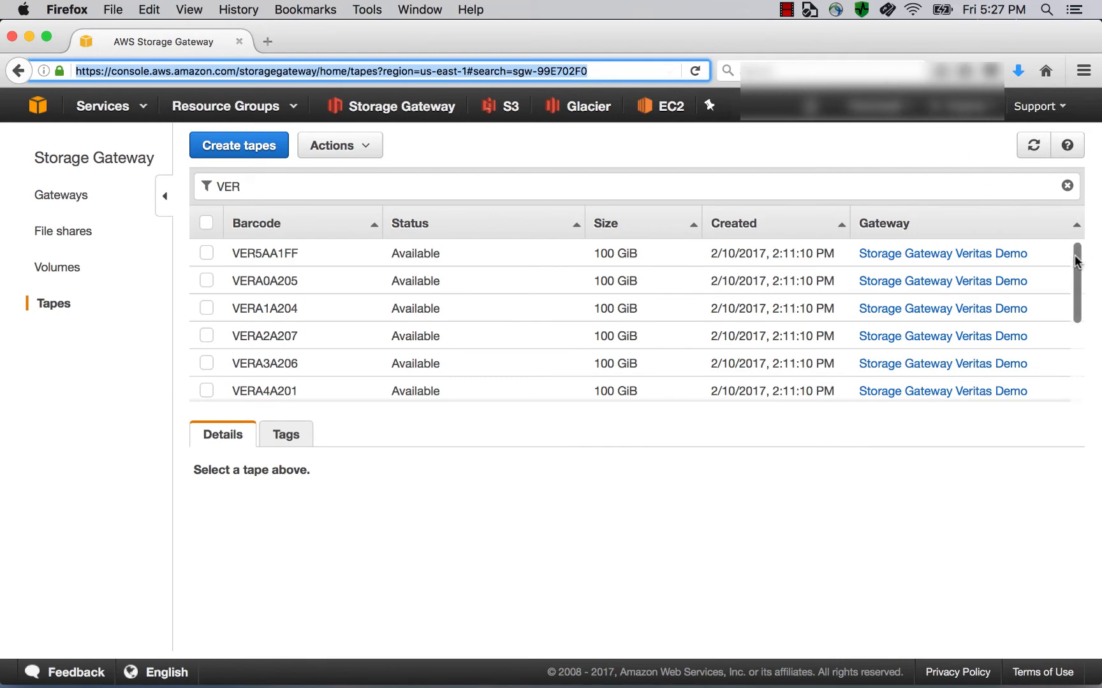
Select archived tape VER5BA1FE in the VER tape list to view its details
scroll(down, 3)
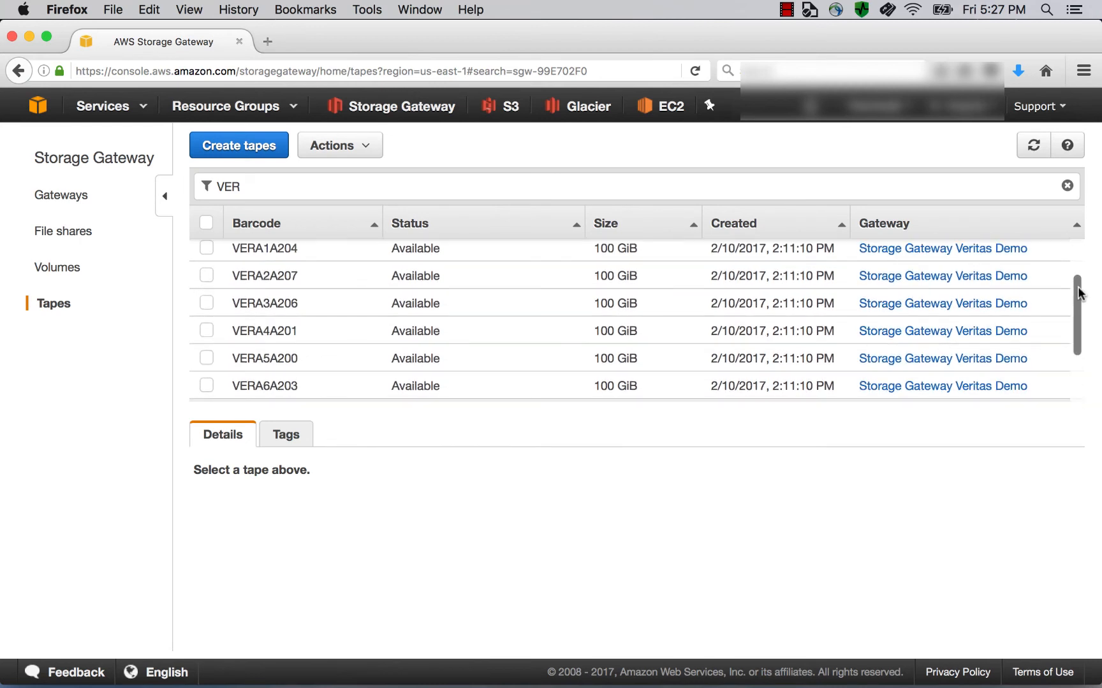
scroll(down, 3)
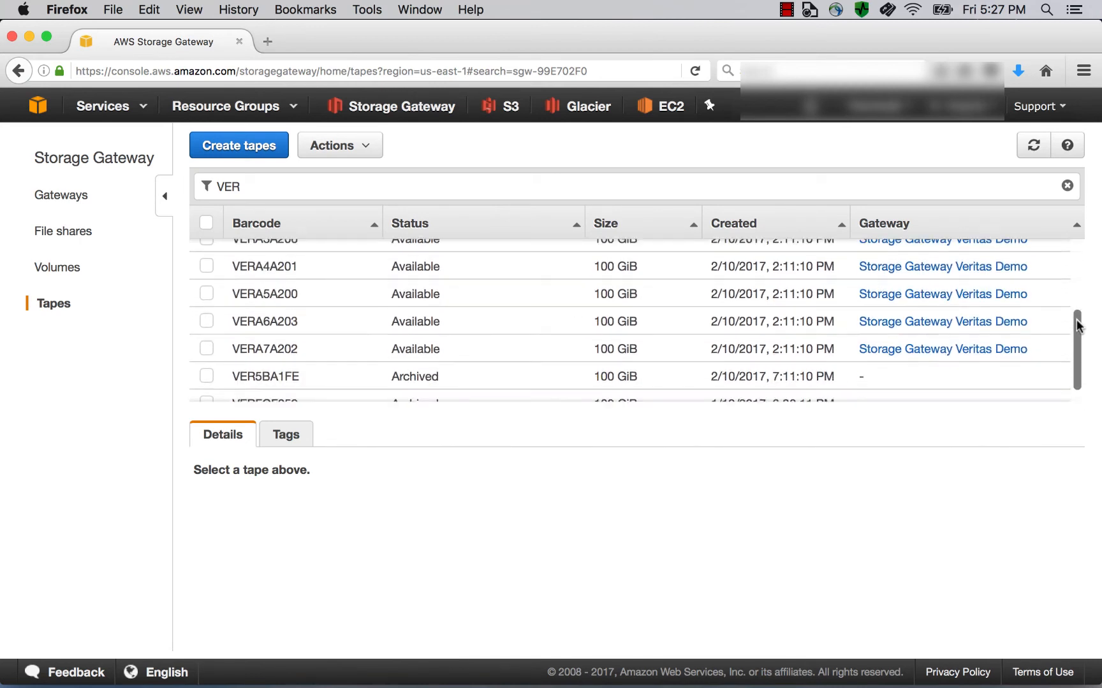
scroll(down, 3)
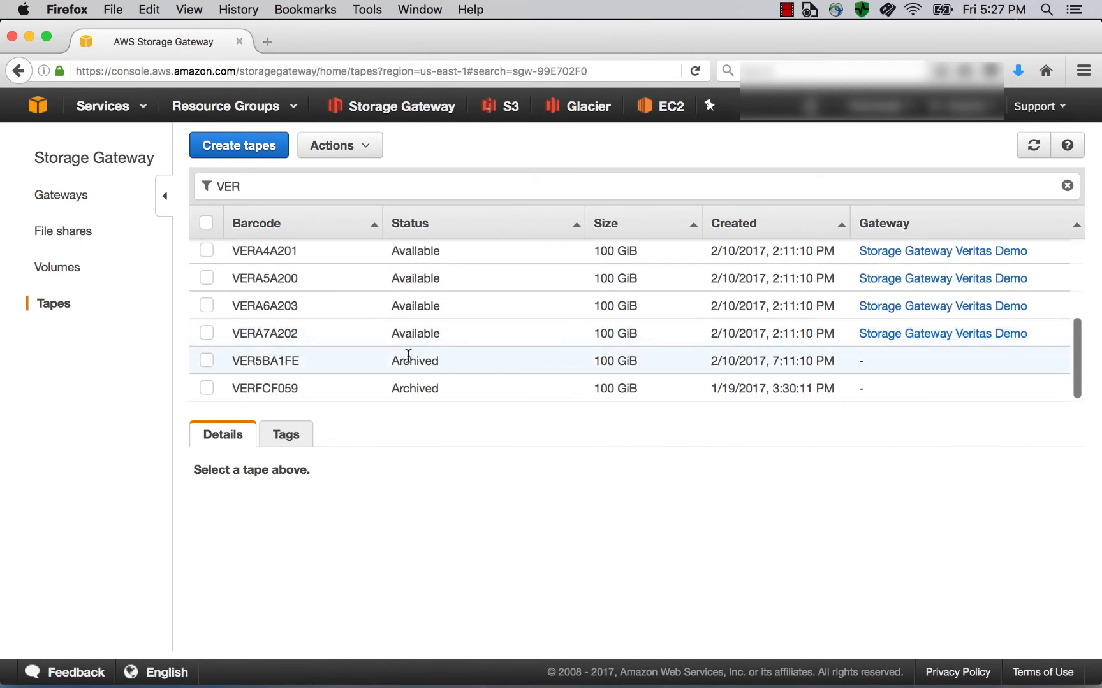
click(206, 360)
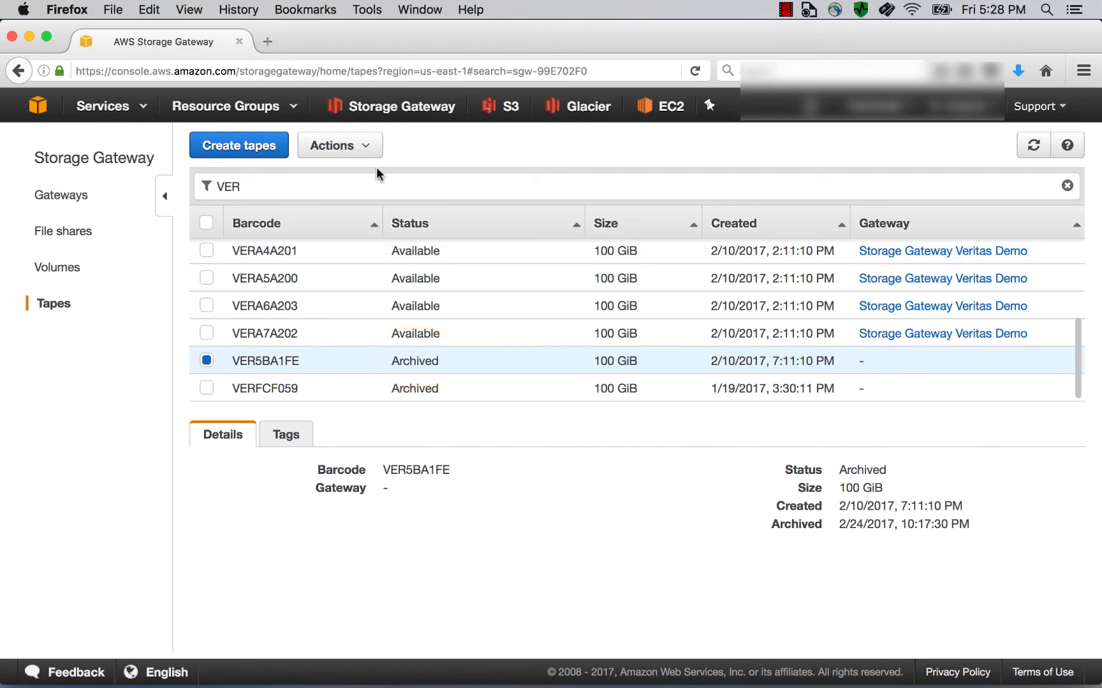
Retrieve tape VER5BA1FE, choosing the Storage Gateway Veritas Demo gateway
click(338, 146)
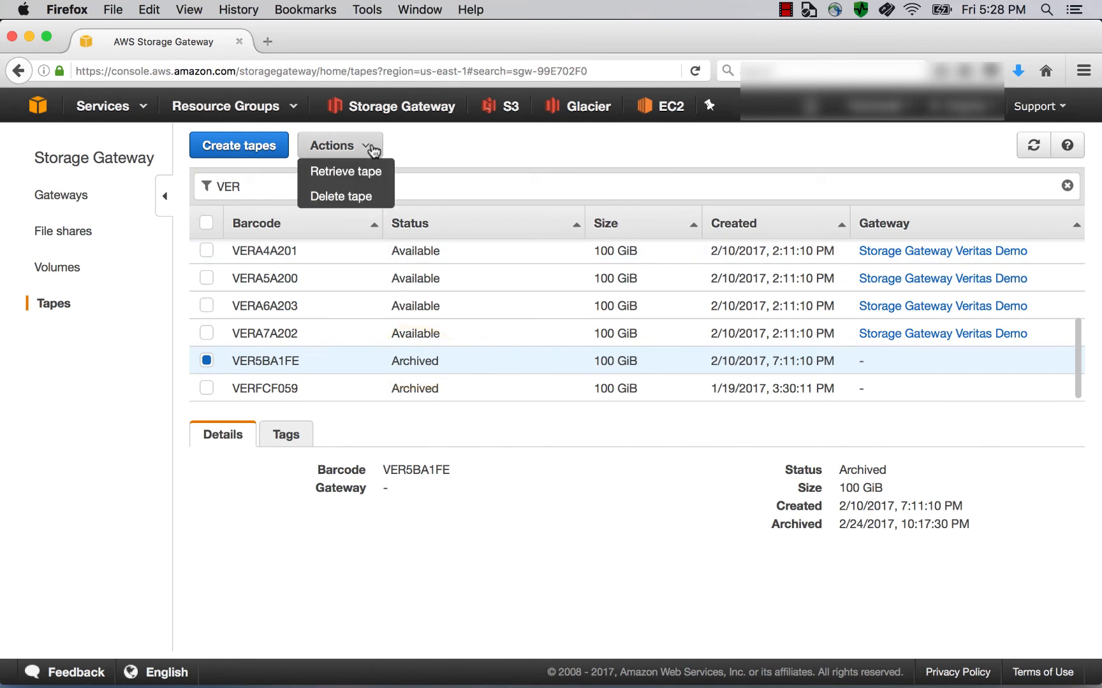
mouse_move(344, 170)
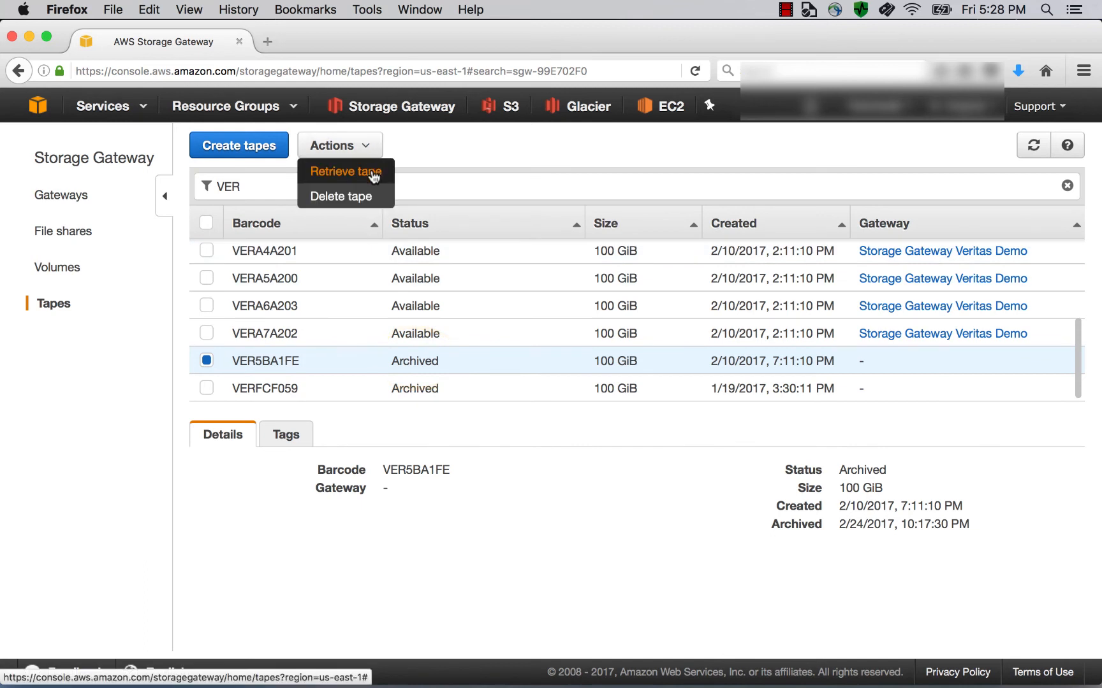
click(344, 171)
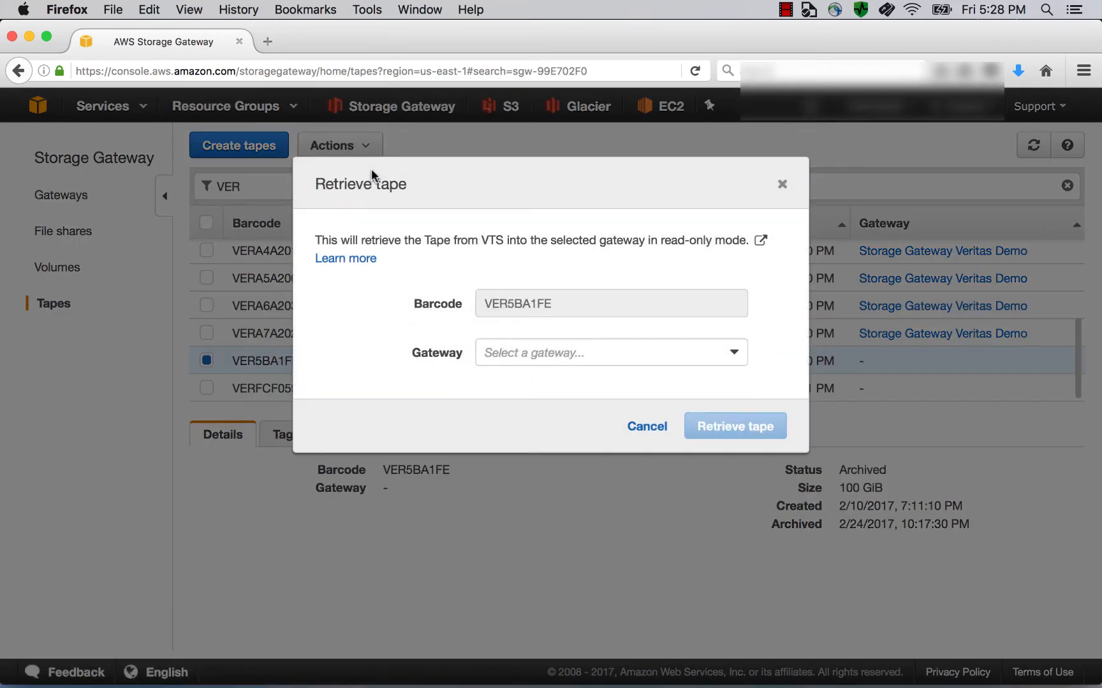
mouse_move(741, 357)
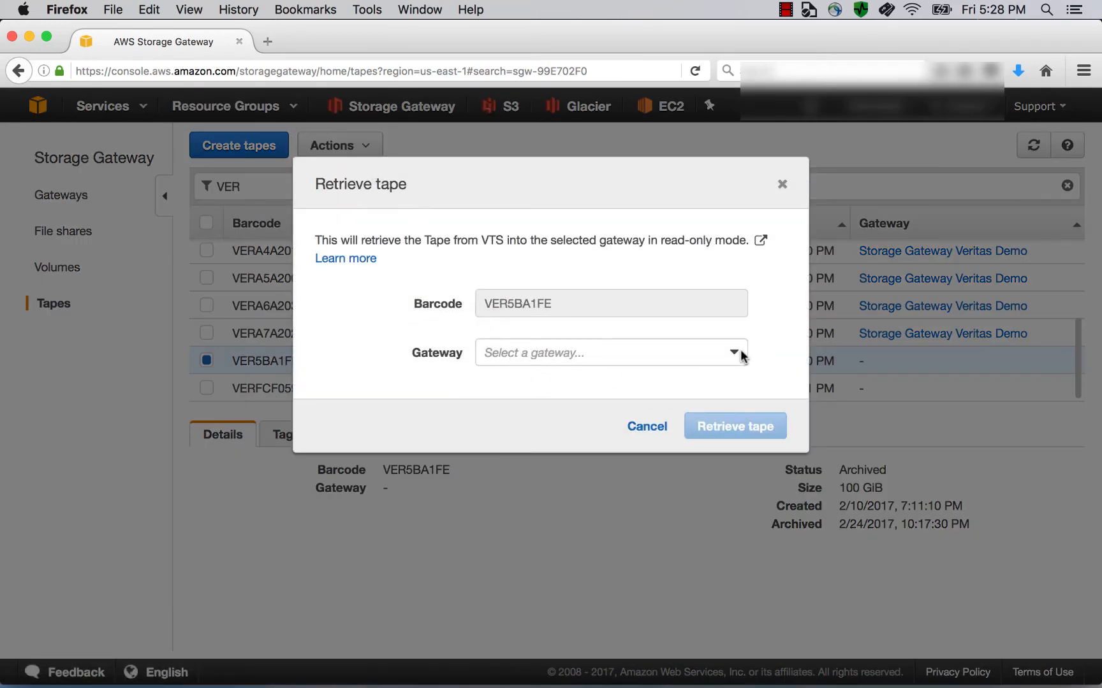
click(610, 352)
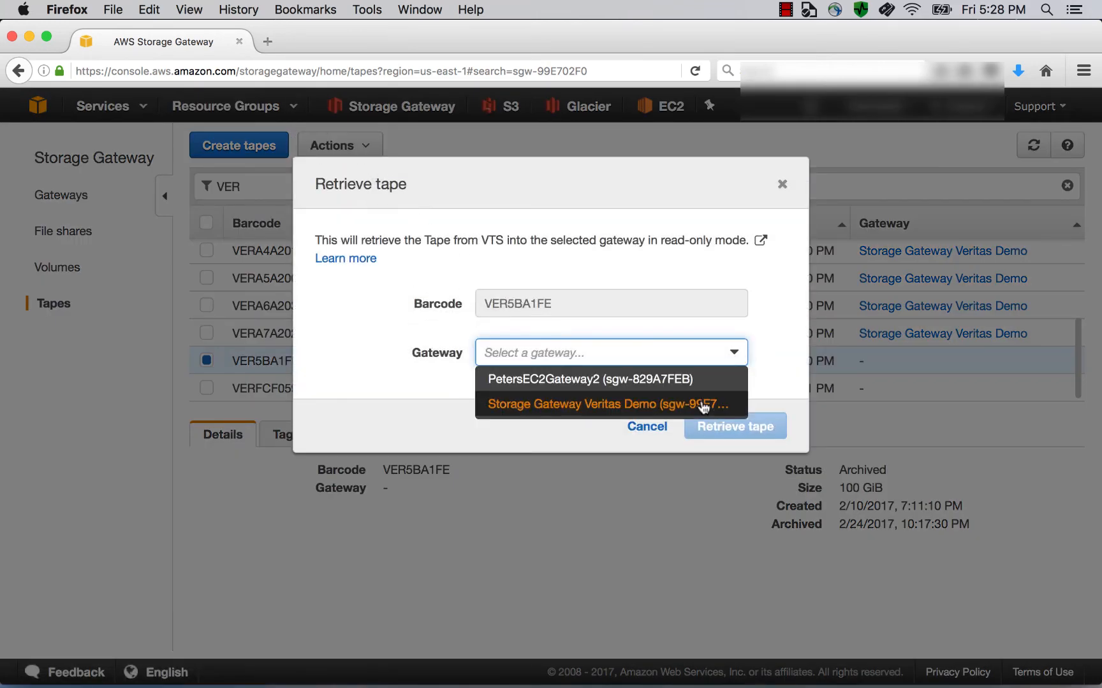
click(604, 404)
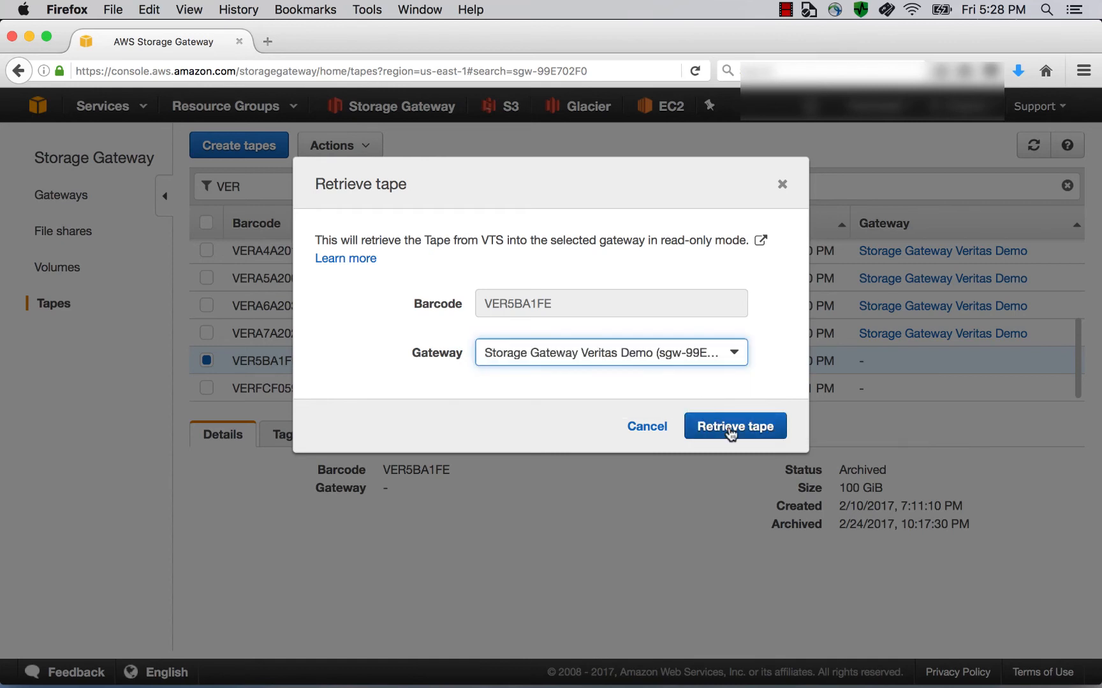
Confirm the VER5BA1FE retrieval and refresh the tape list
click(734, 426)
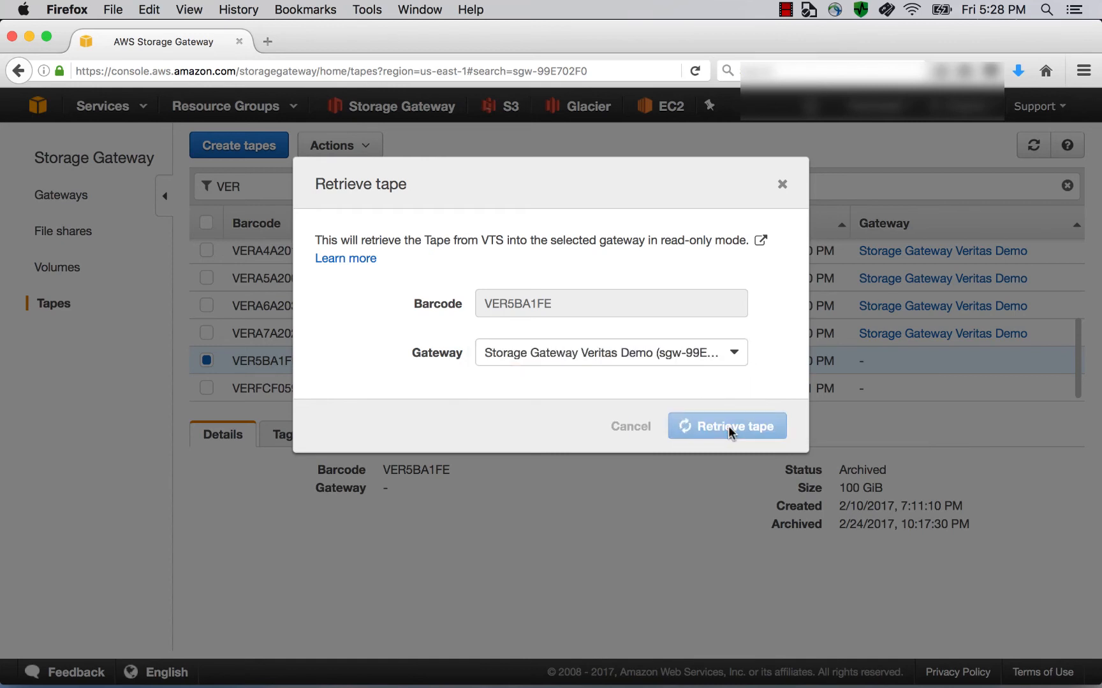
click(727, 426)
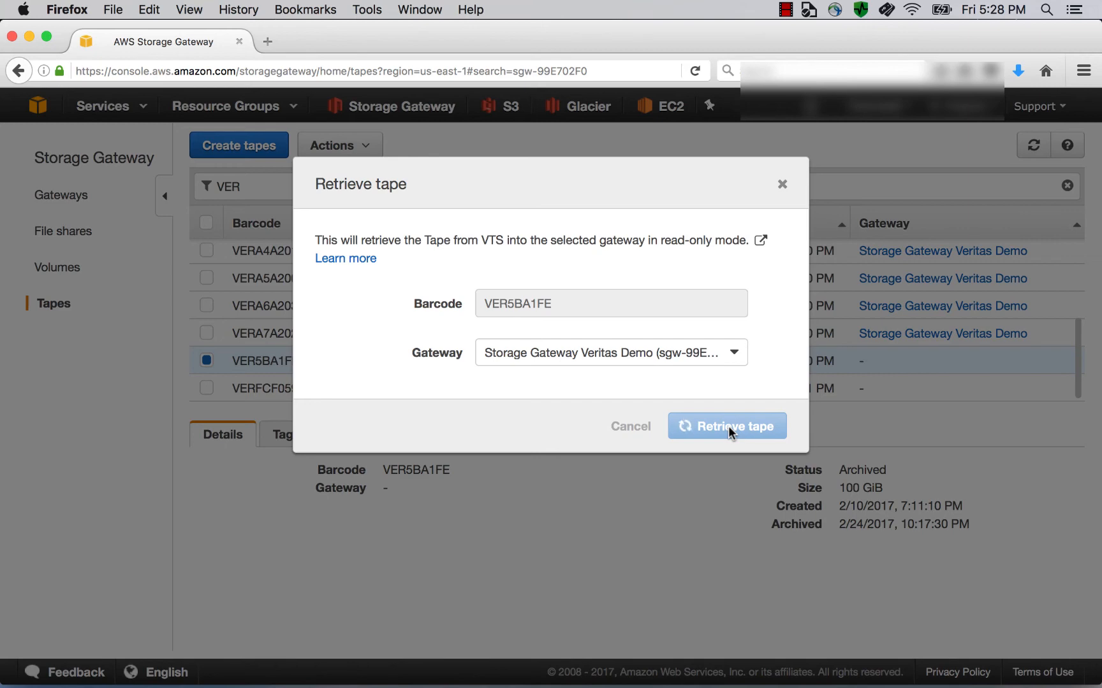
click(727, 426)
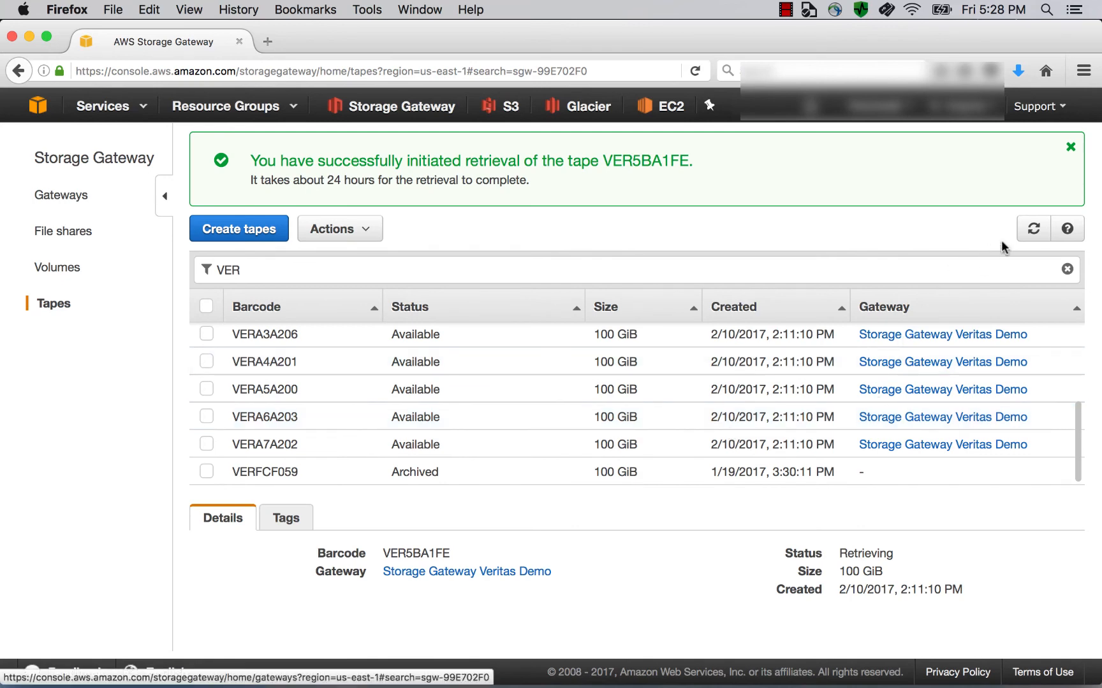
click(1032, 228)
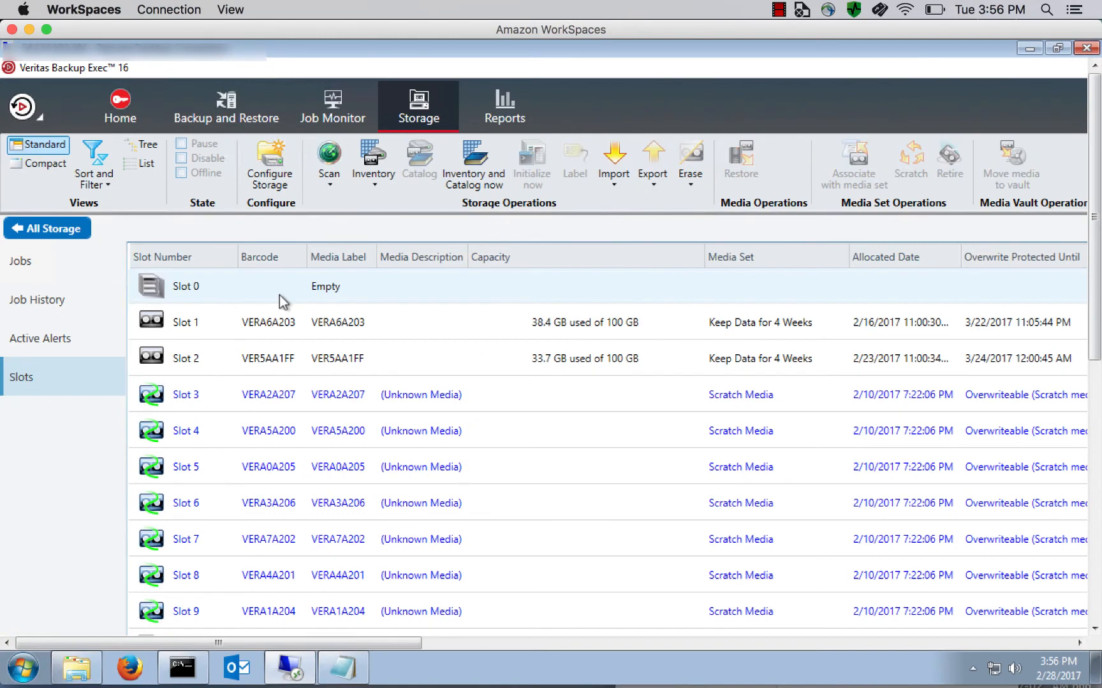
Run Import media now on empty slot 0 and respond OK to the media request
right_click(186, 287)
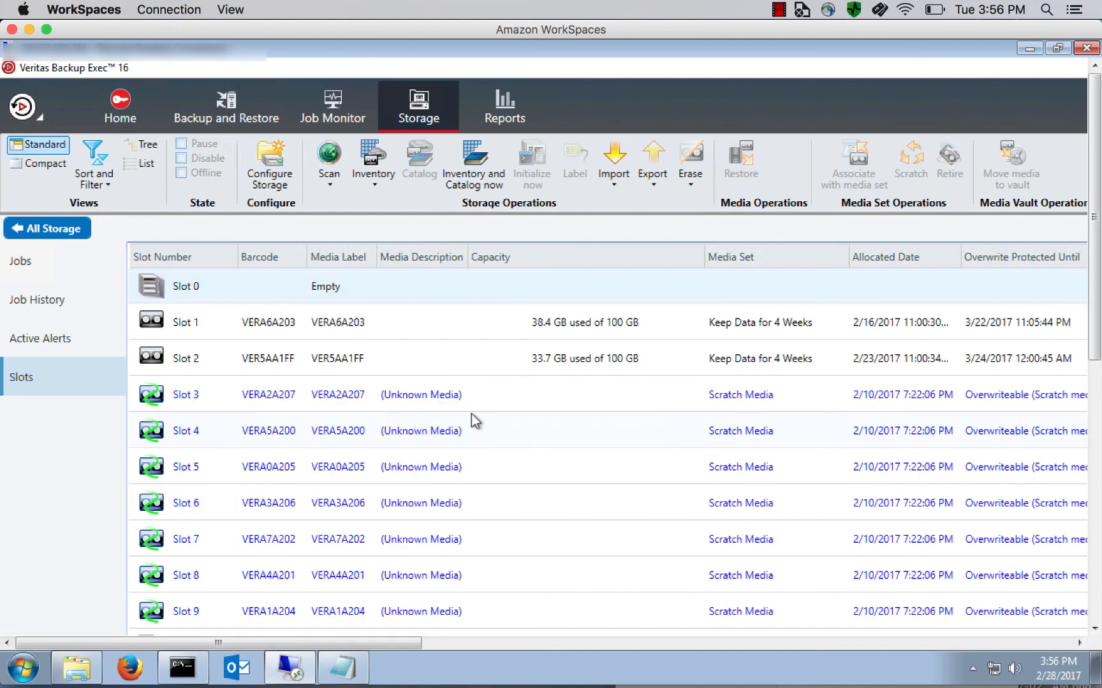
scroll(down, 3)
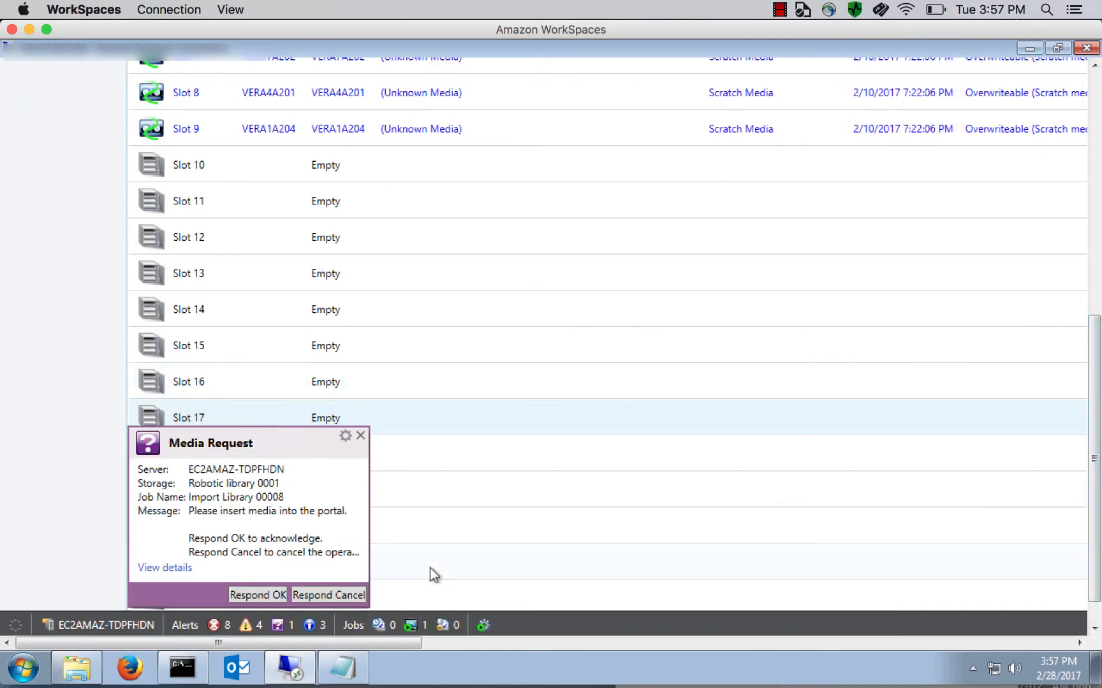
click(257, 595)
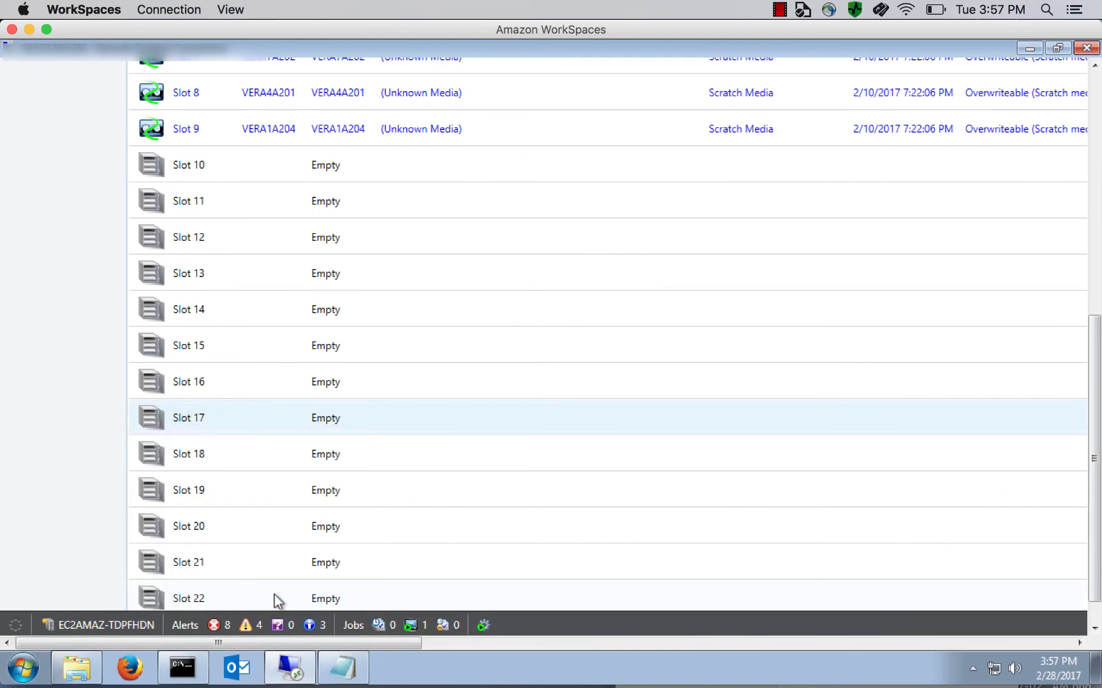